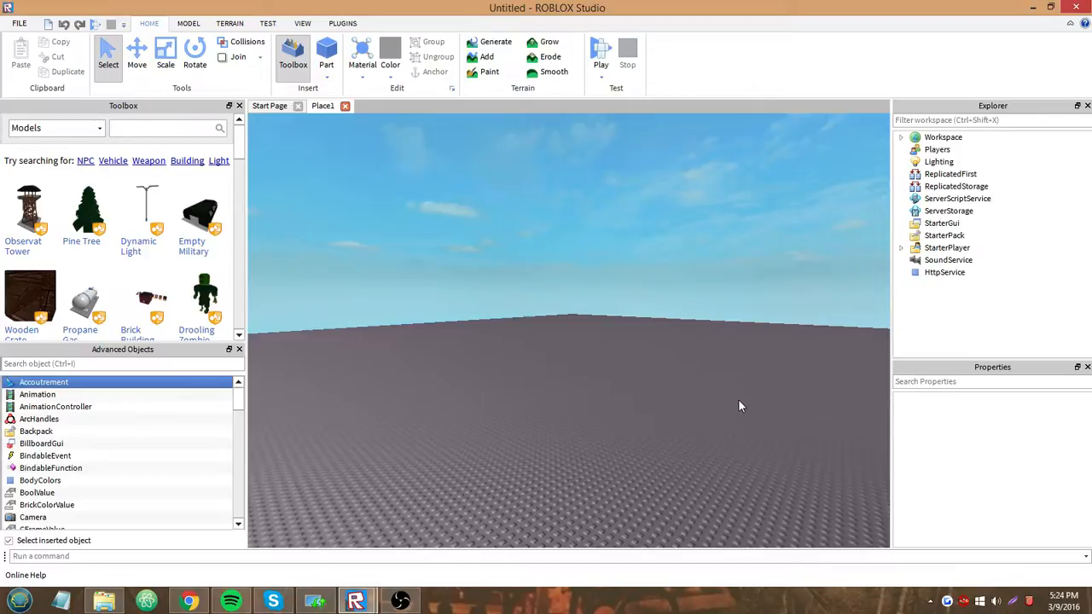
pyautogui.moveTo(738, 399)
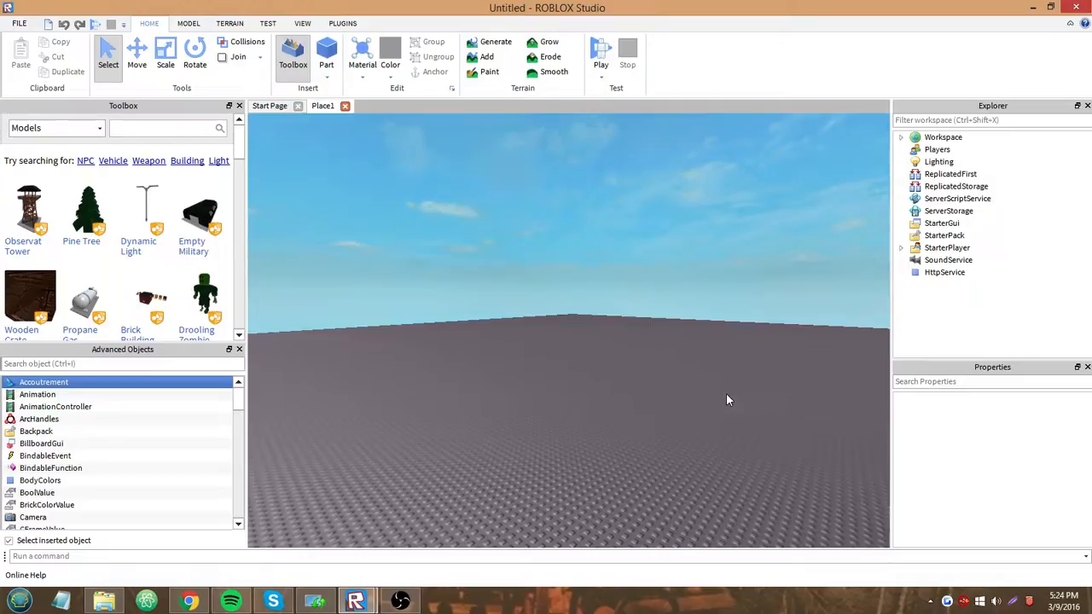
# Insert a Script under ServerScriptService containing print 'Hello world!'.
pyautogui.click(957, 198)
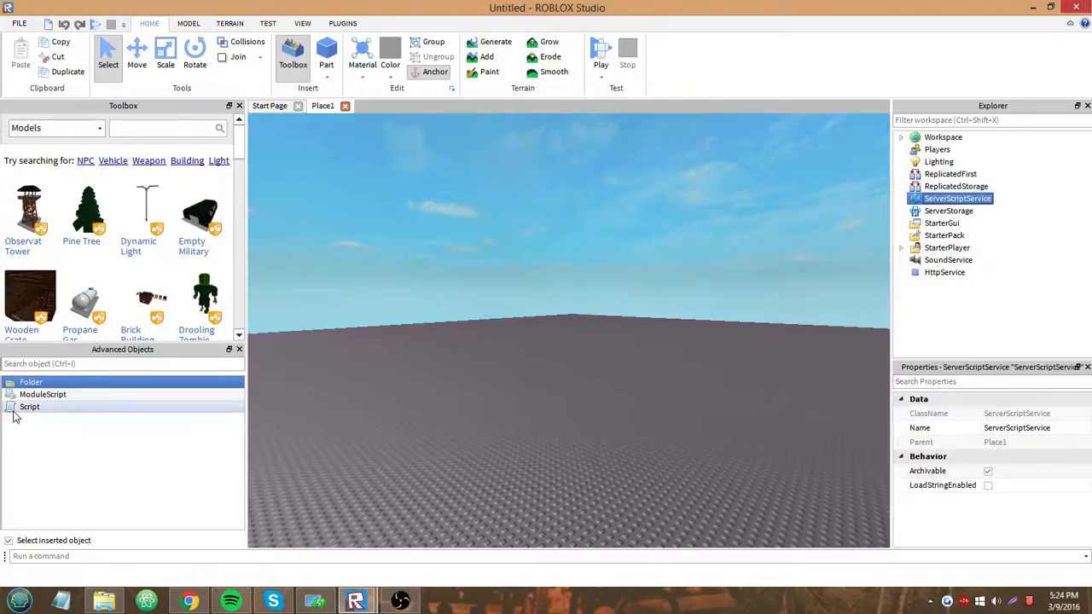
pyautogui.doubleClick(29, 406)
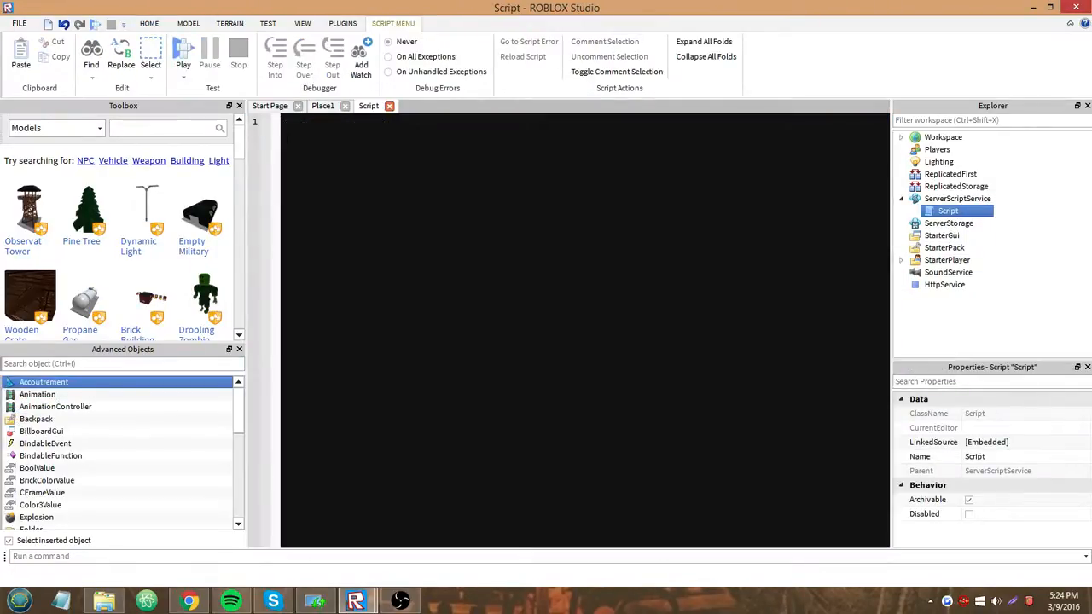
pyautogui.write("print 'Hello world!'")
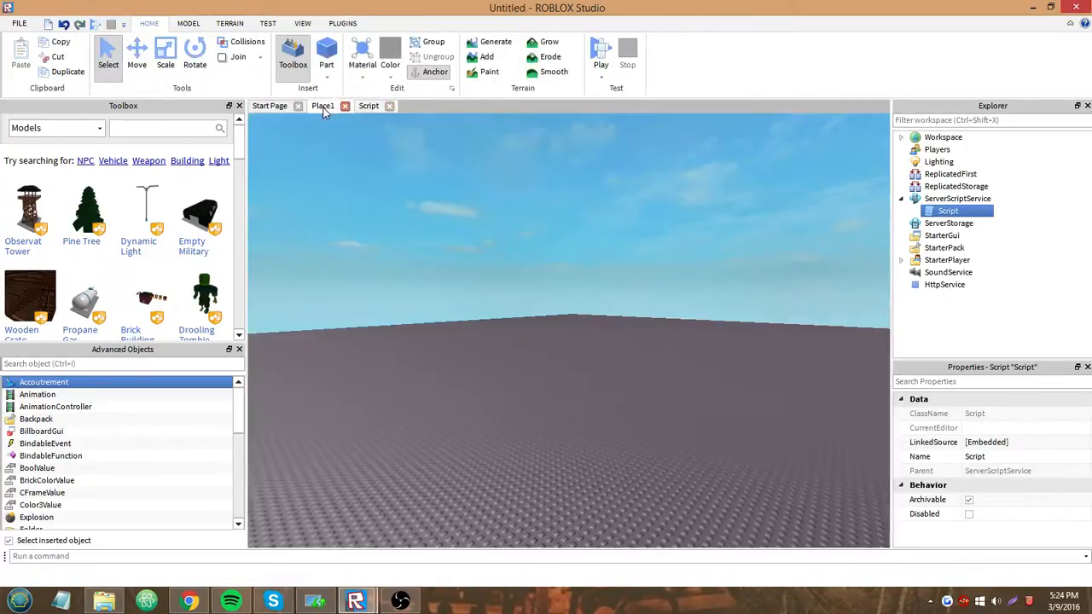
# Open Studio settings, centre the window, and scroll to Script Editor Colors with the Script behind.
pyautogui.click(18, 23)
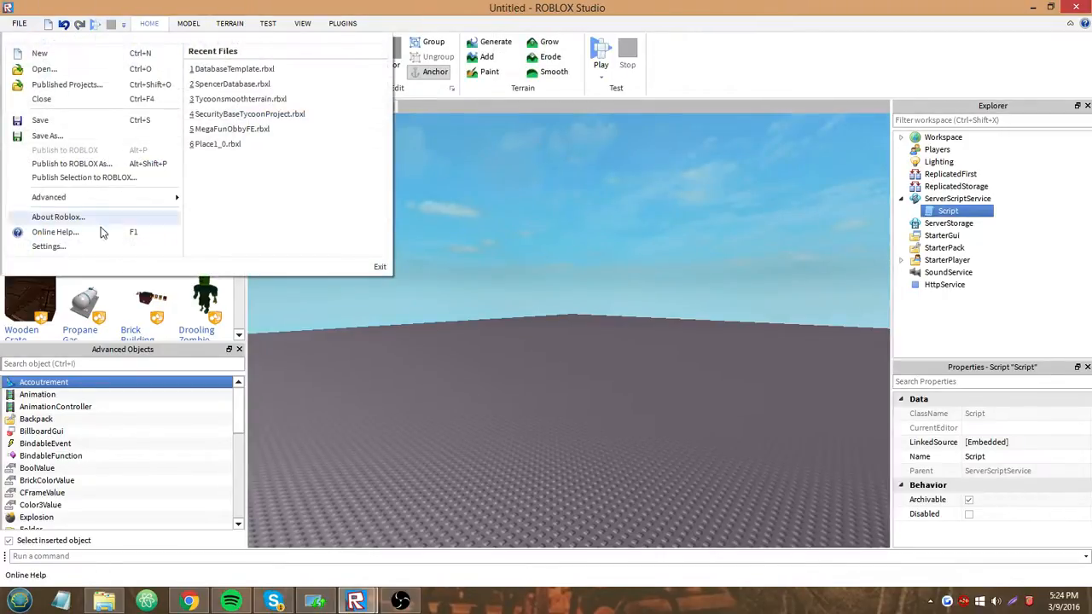
pyautogui.click(49, 245)
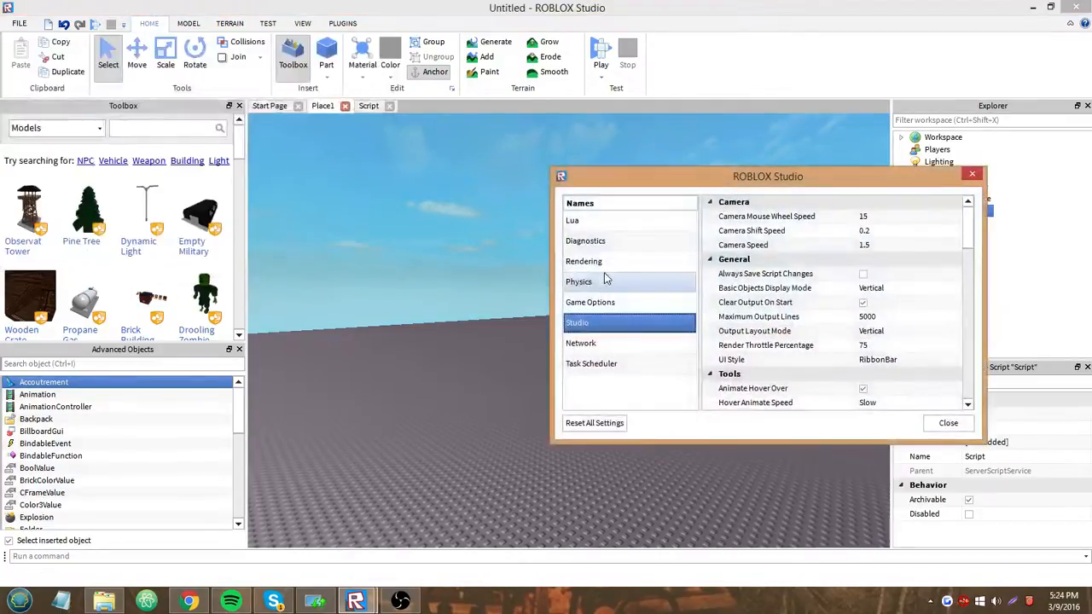
pyautogui.moveTo(767, 177); pyautogui.dragTo(609, 170)
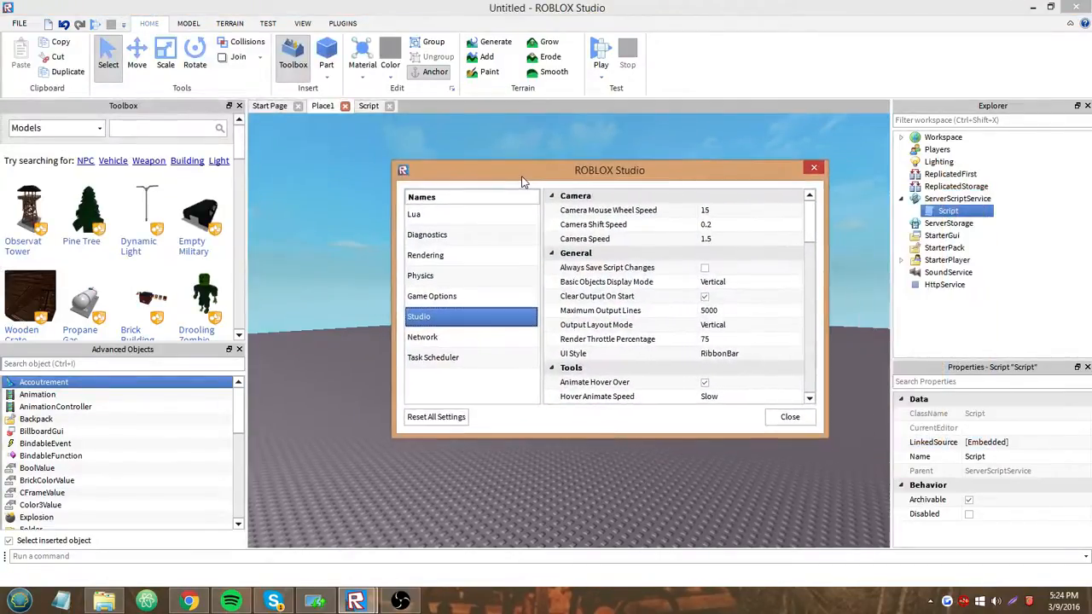
pyautogui.moveTo(678, 186)
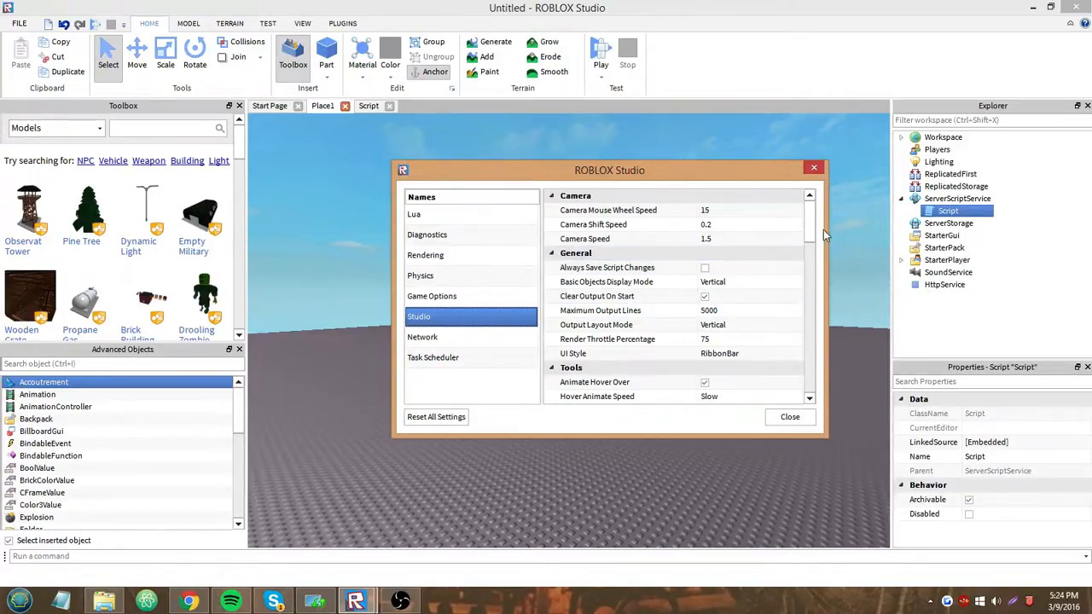
pyautogui.scroll(-3)
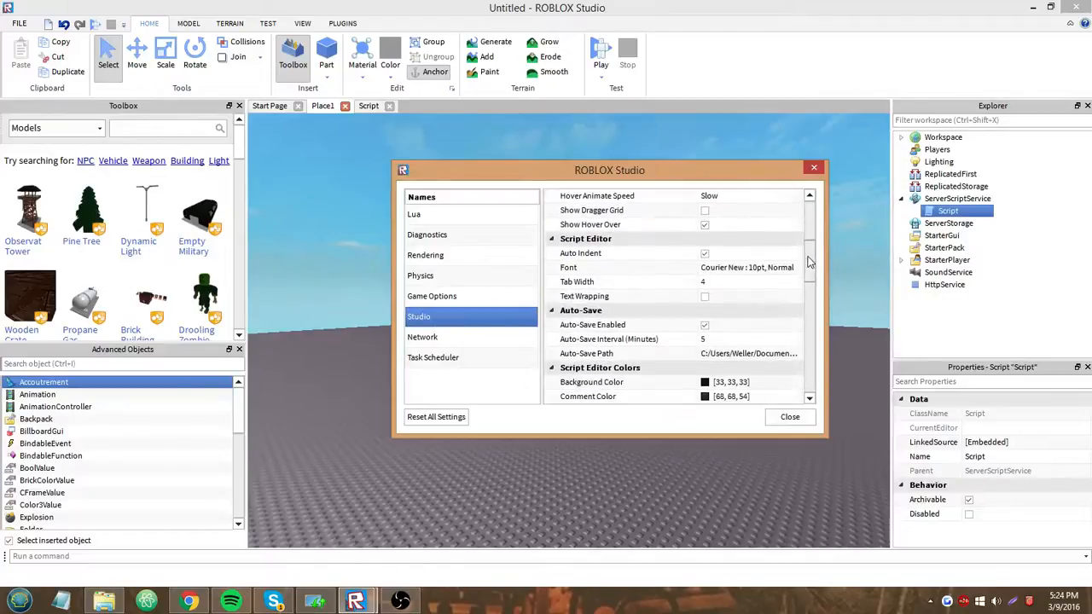
pyautogui.scroll(-3)
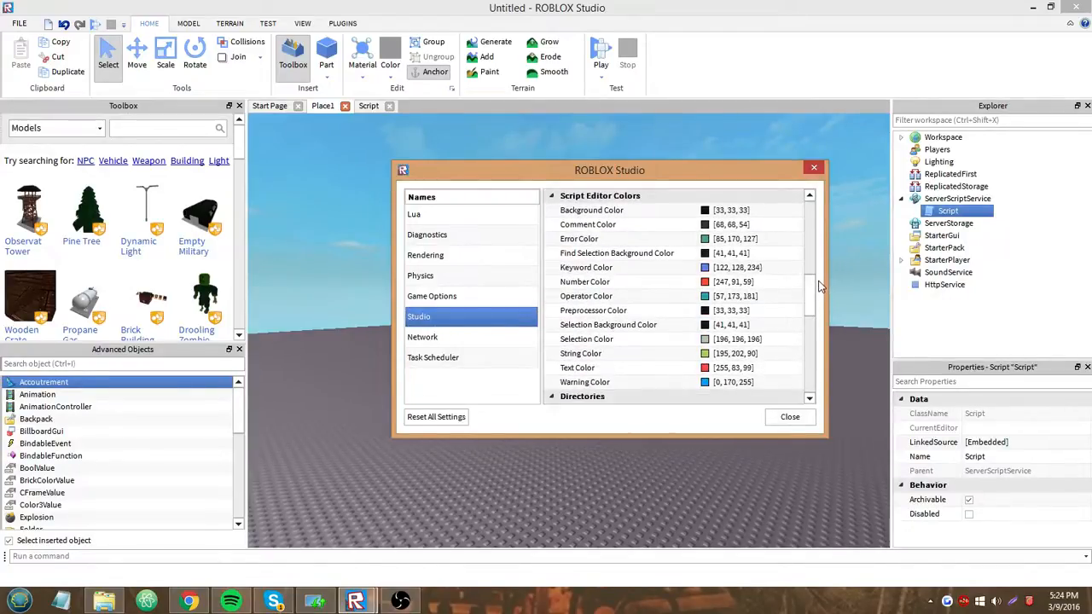
pyautogui.click(789, 416)
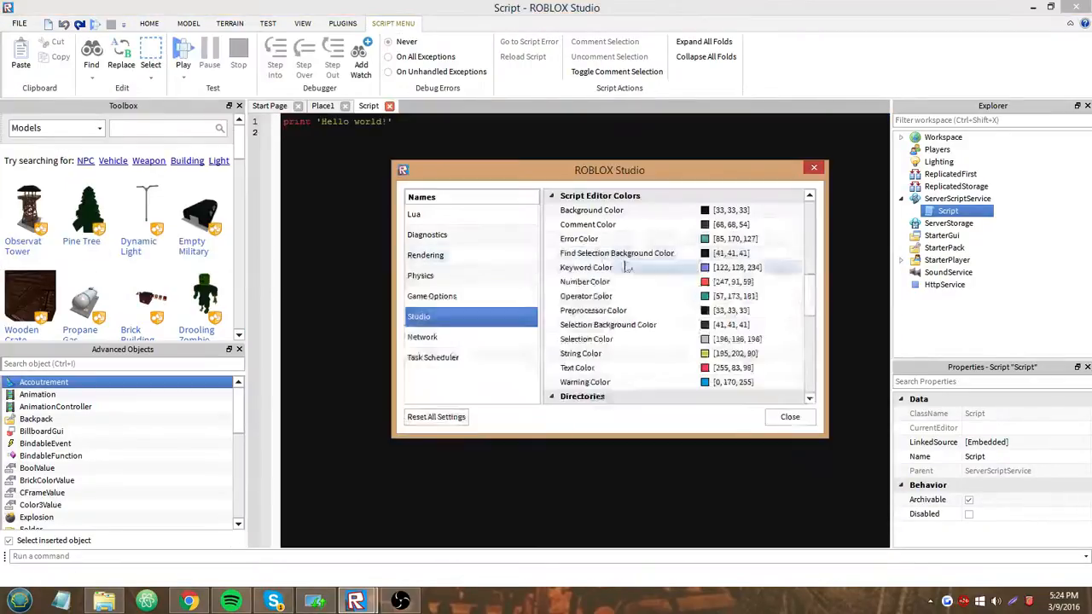
pyautogui.moveTo(691, 205)
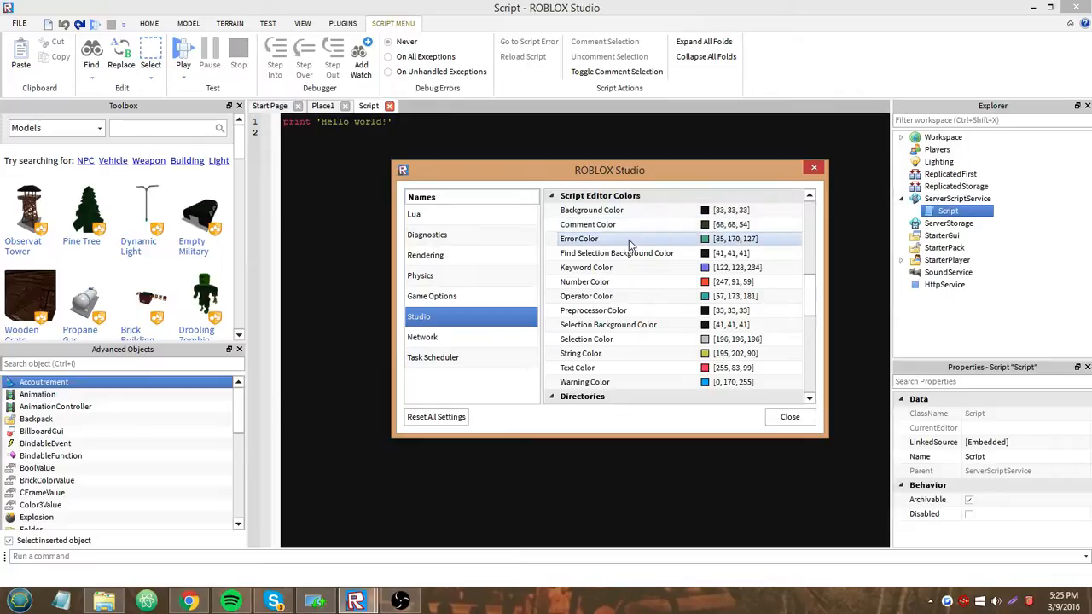
pyautogui.moveTo(689, 382)
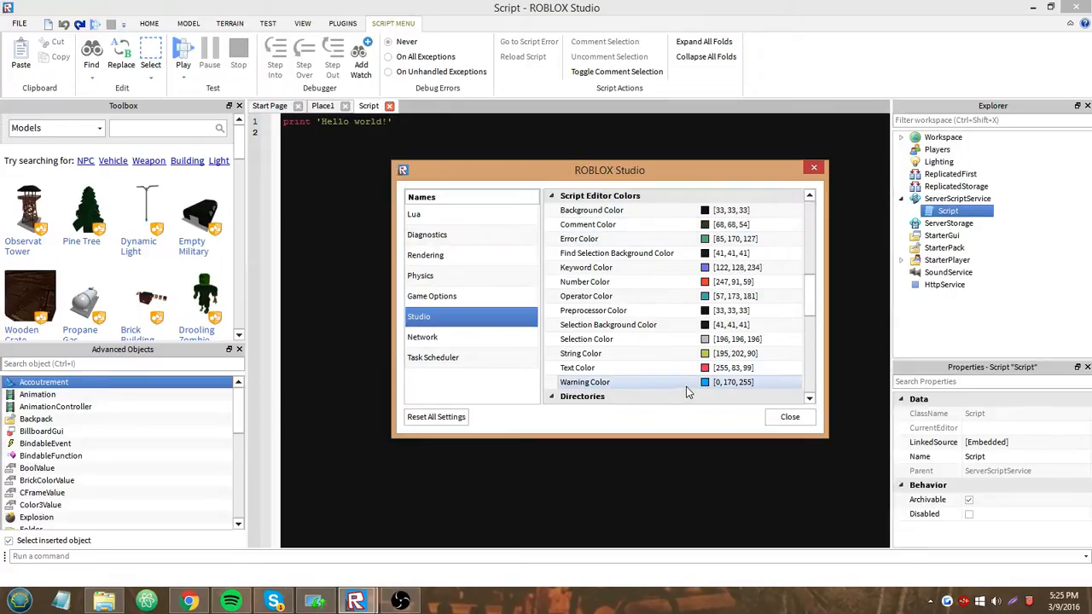
pyautogui.moveTo(688, 354)
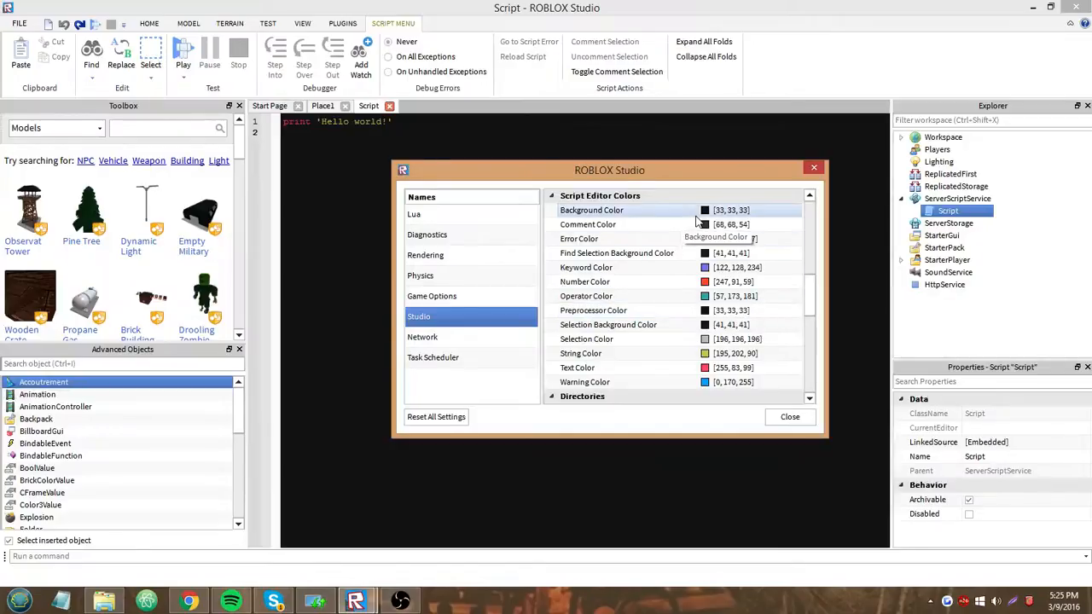
pyautogui.click(704, 210)
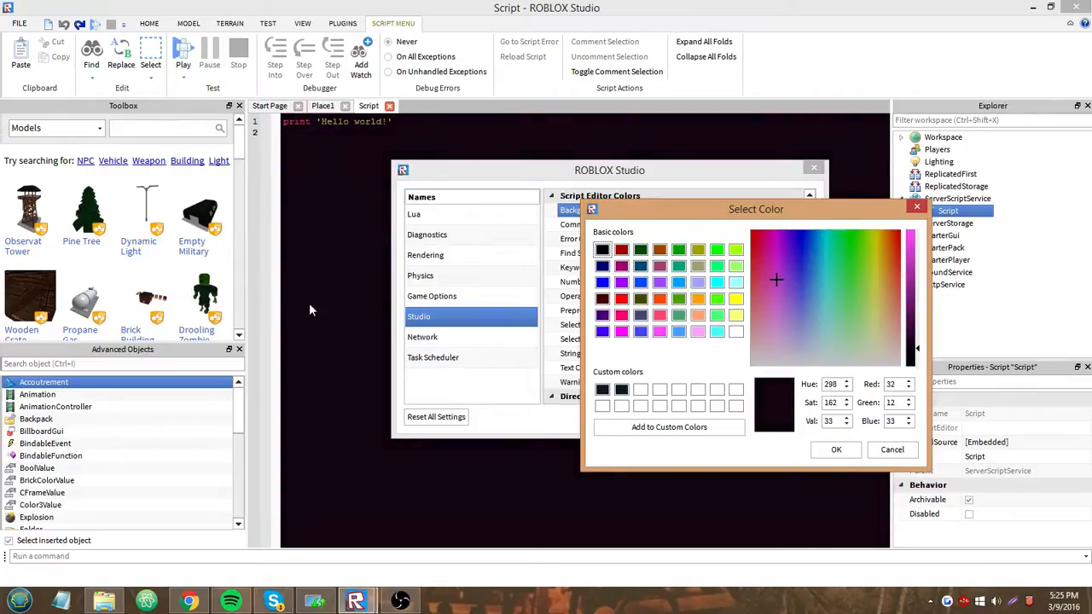
pyautogui.click(825, 304)
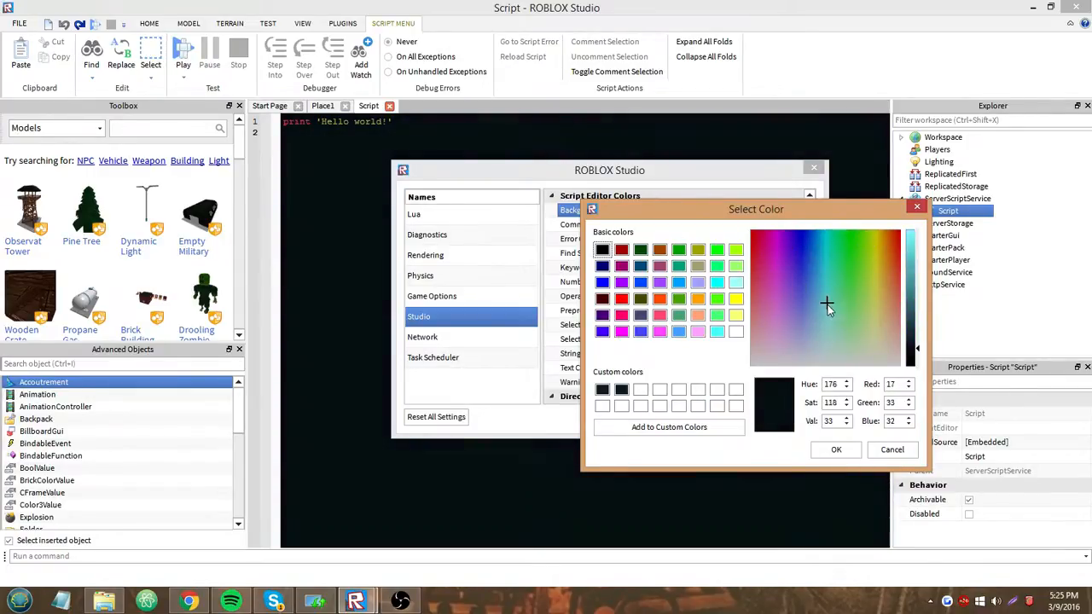
pyautogui.click(834, 307)
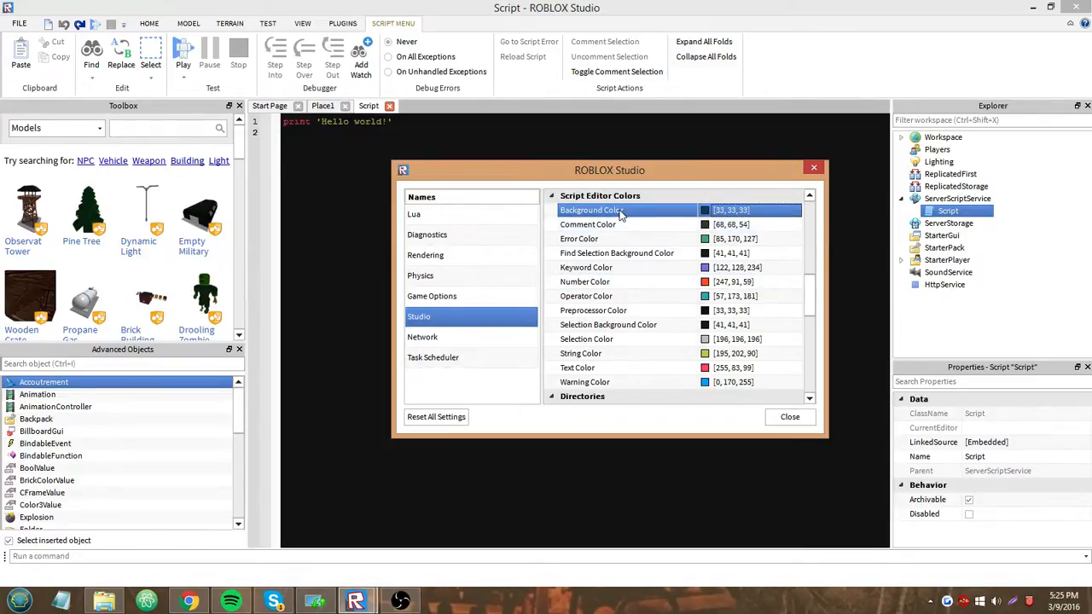
pyautogui.moveTo(619, 231)
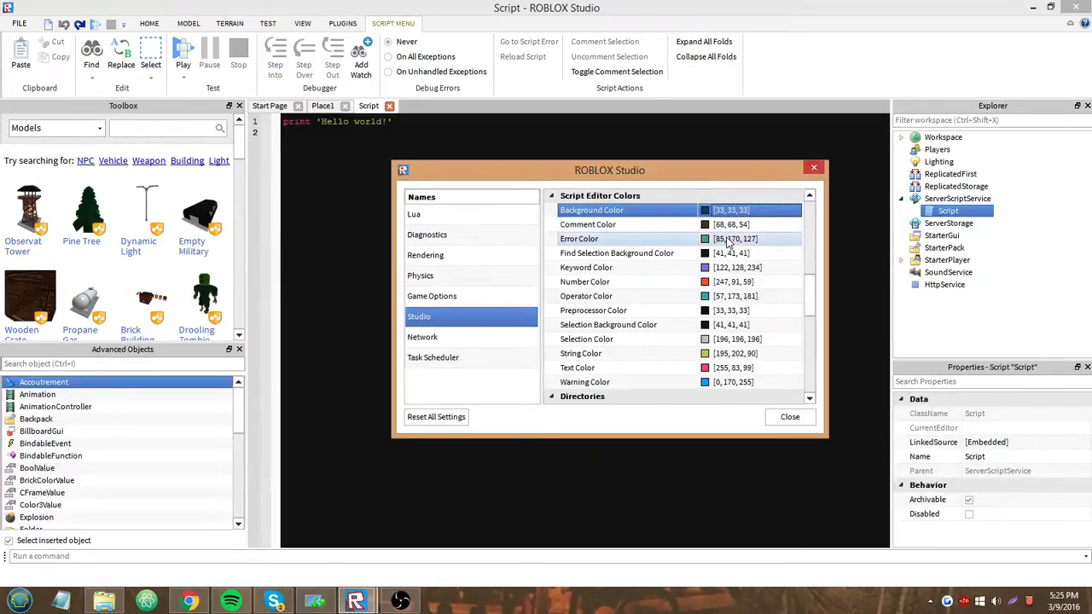
pyautogui.click(616, 253)
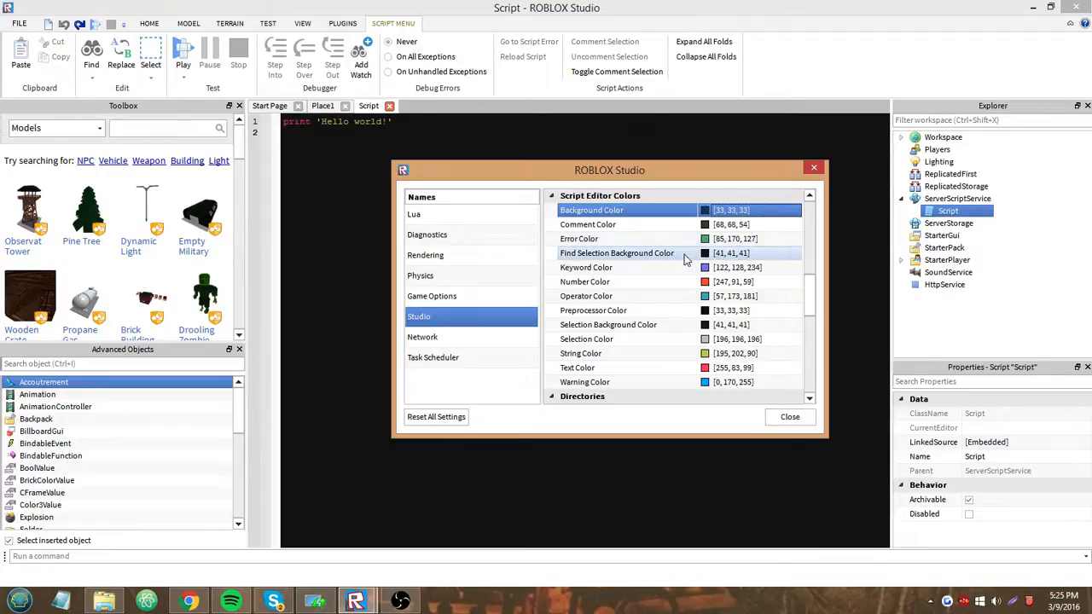
pyautogui.moveTo(682, 253)
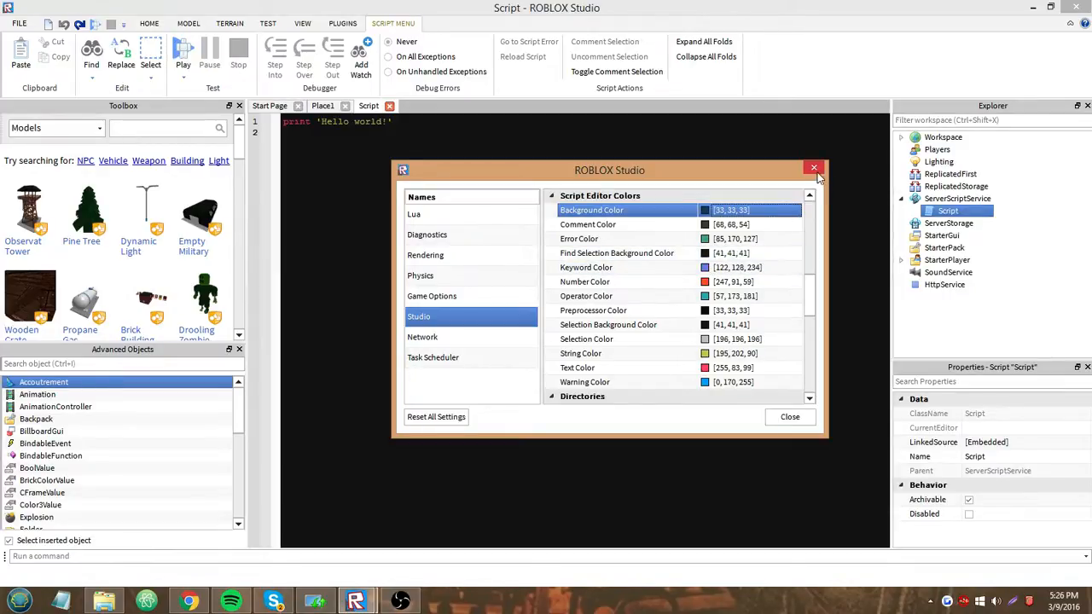
# Close settings and add 'return' and a 'function (' line to the script.
pyautogui.click(813, 168)
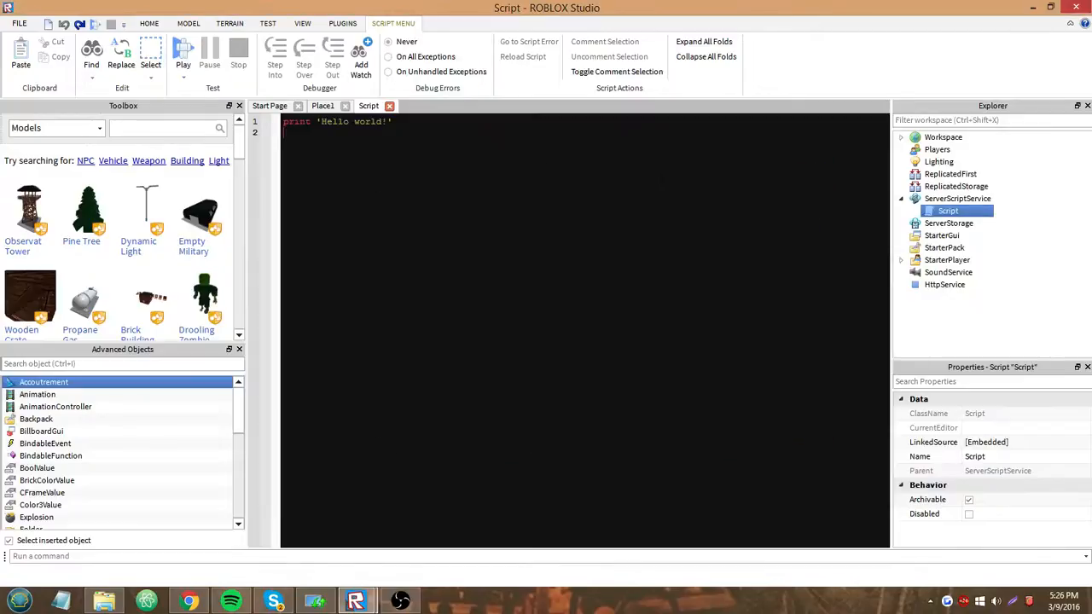
pyautogui.write('return')
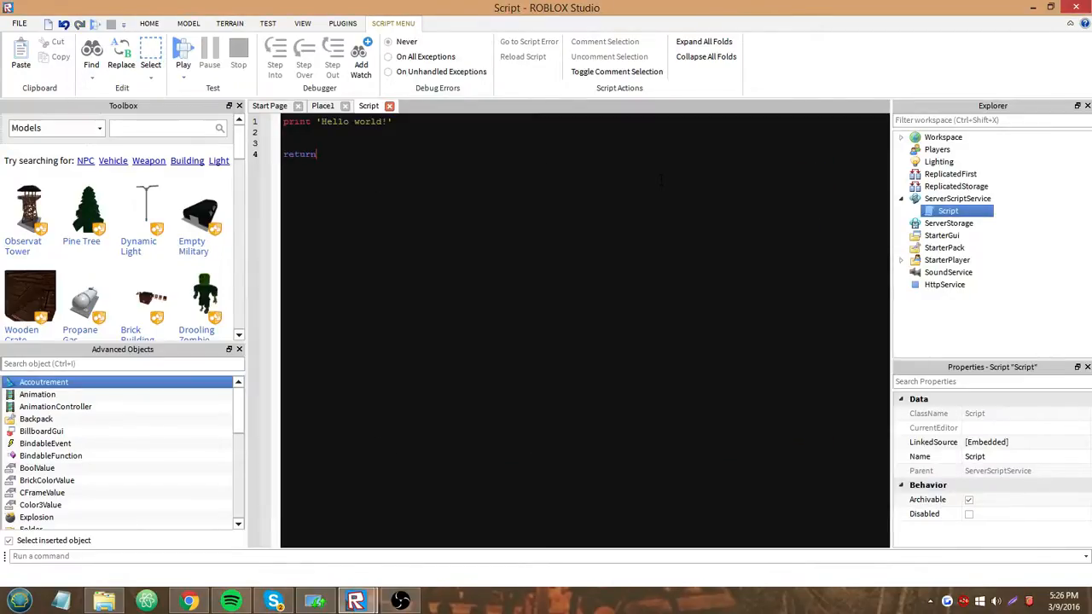
pyautogui.press('enter')
pyautogui.write('if then')
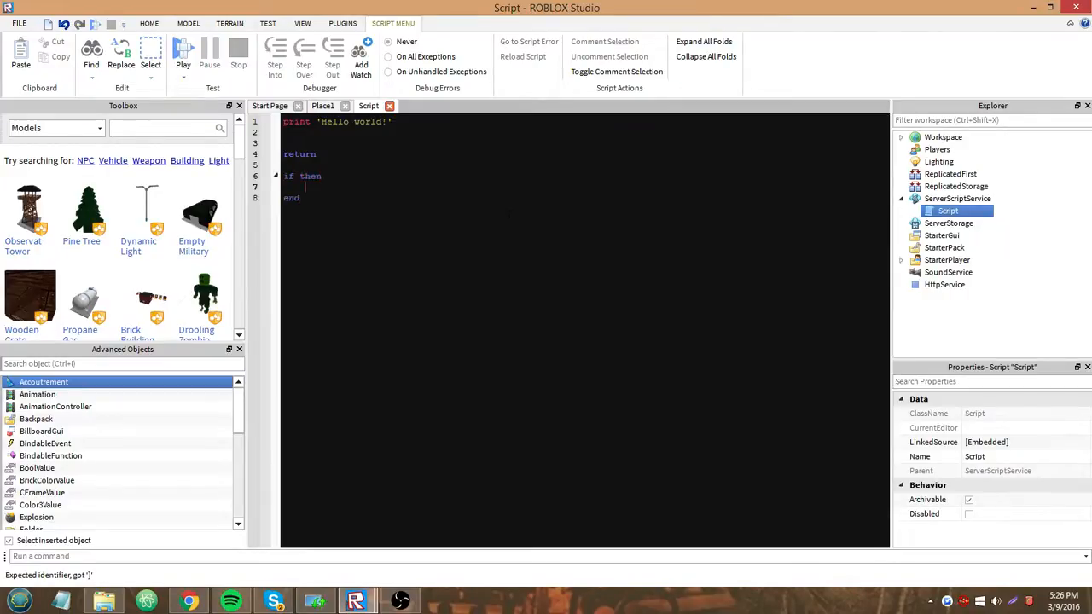
pyautogui.write('function (')
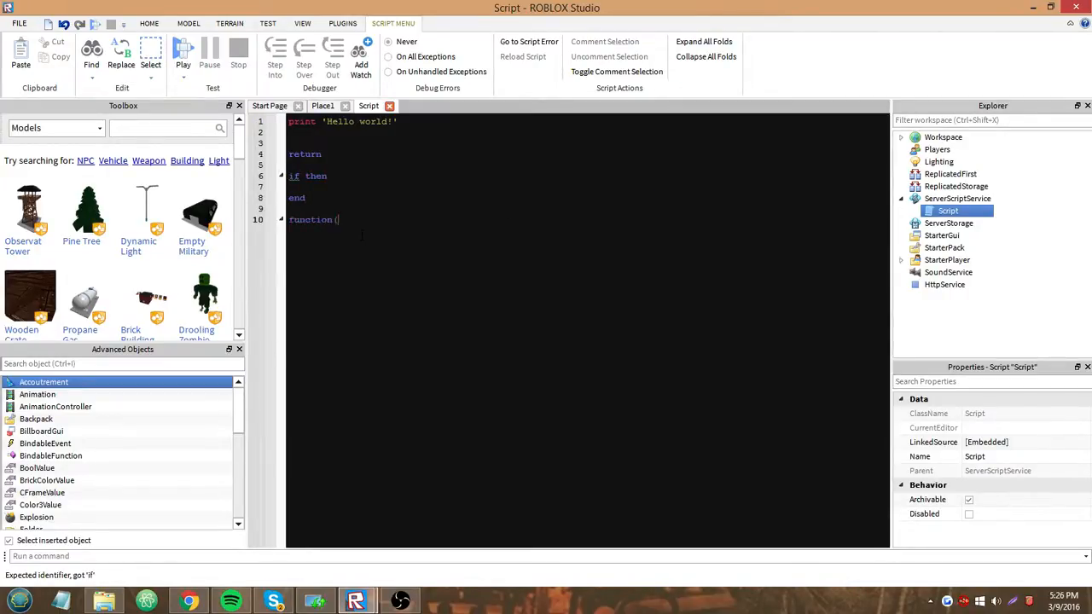
pyautogui.click(19, 23)
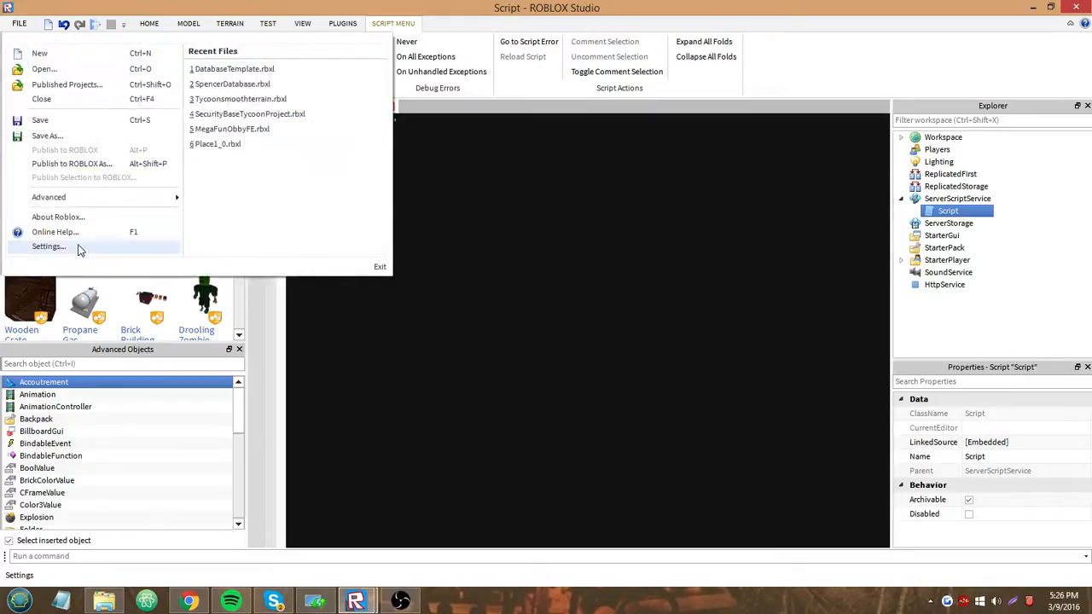
# Set the script editor Keyword Color to 122, 128, 134 in Studio settings.
pyautogui.click(48, 247)
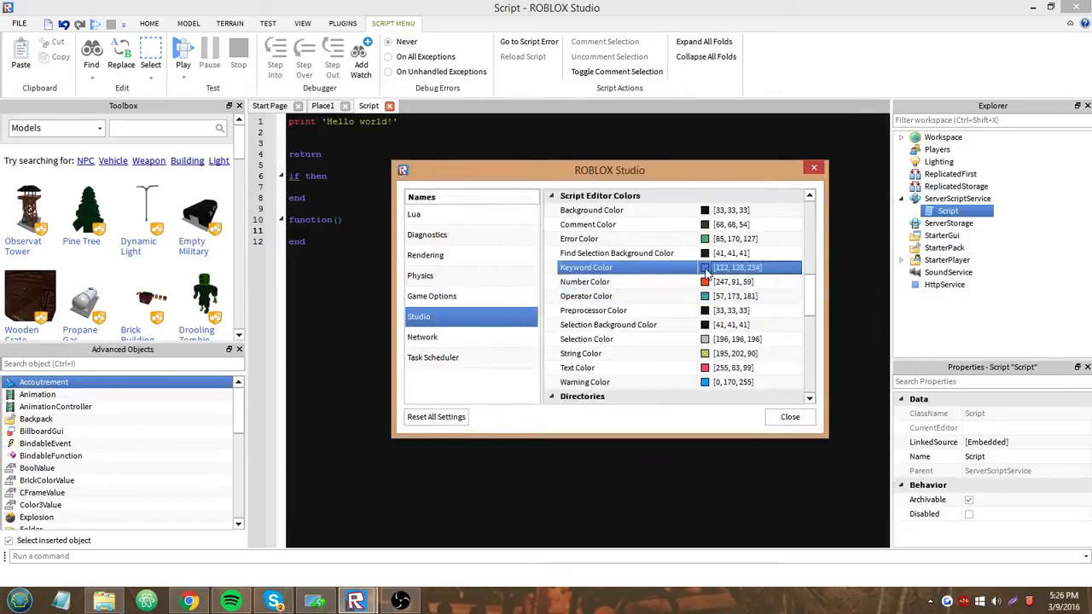
pyautogui.click(705, 267)
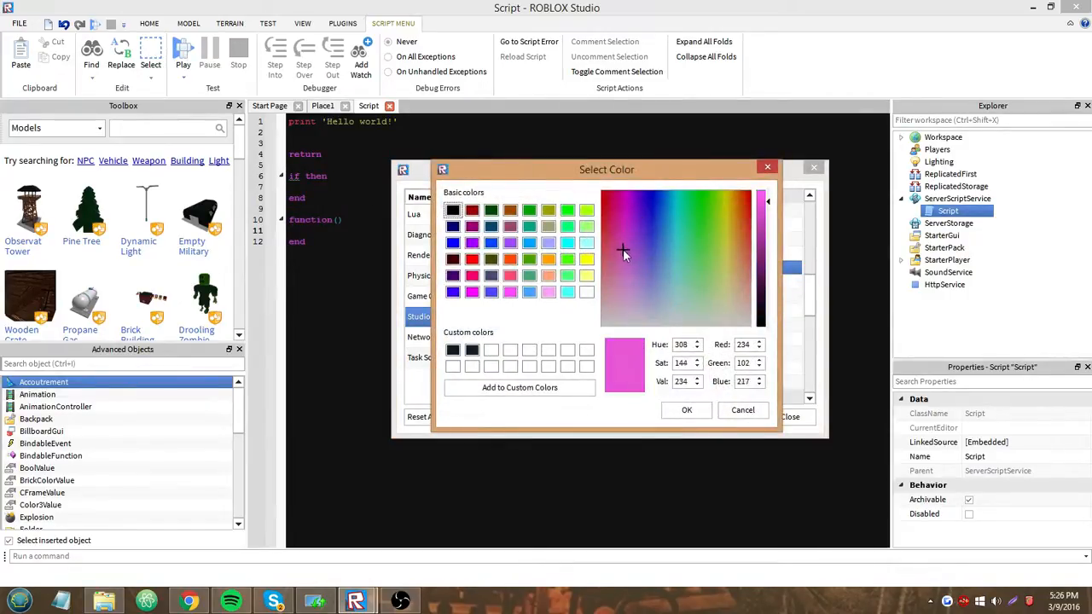
pyautogui.click(661, 256)
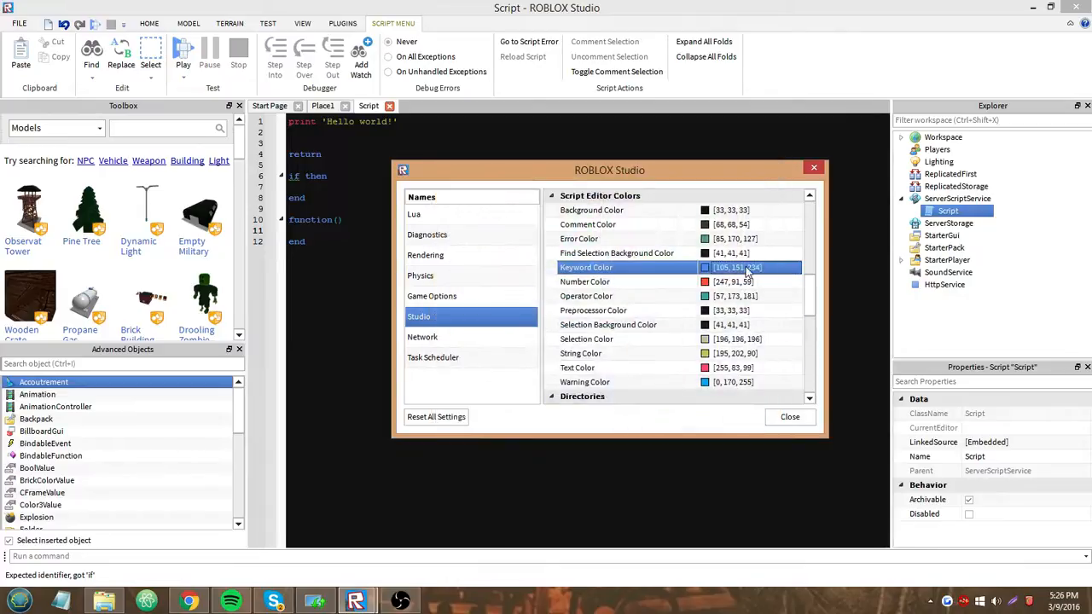
pyautogui.write('122,128,243')
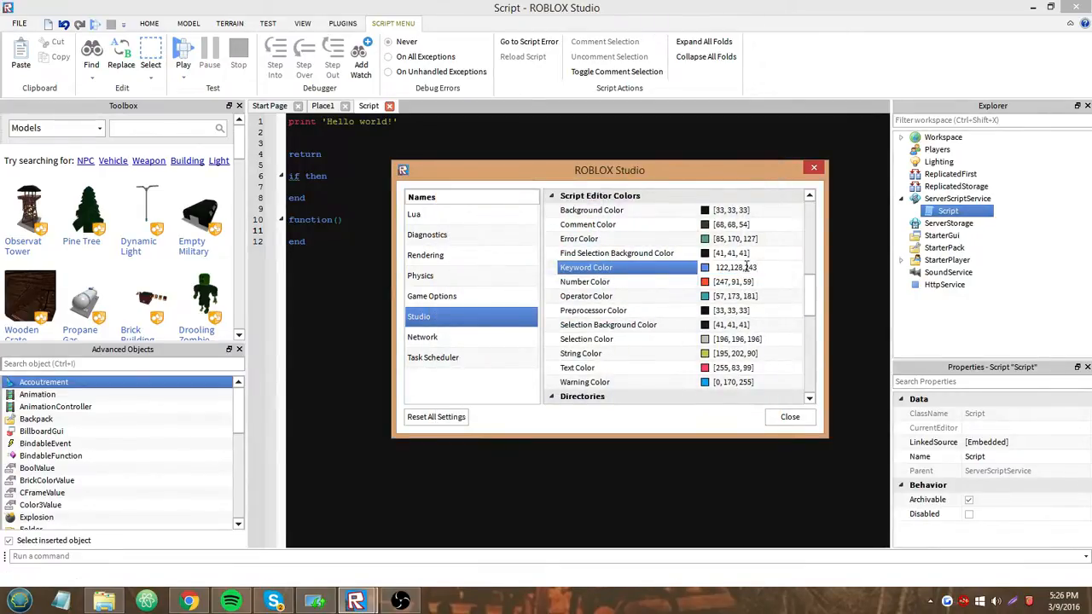
pyautogui.click(737, 267)
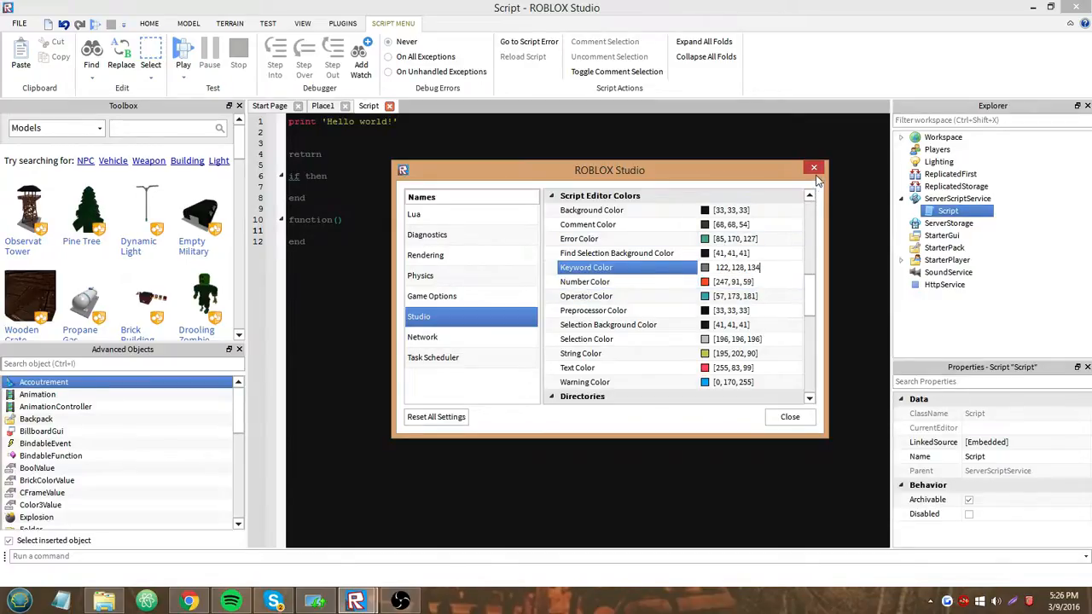
# Close the Settings window with its X button.
pyautogui.click(813, 167)
pyautogui.write('if 1 > 2 then')
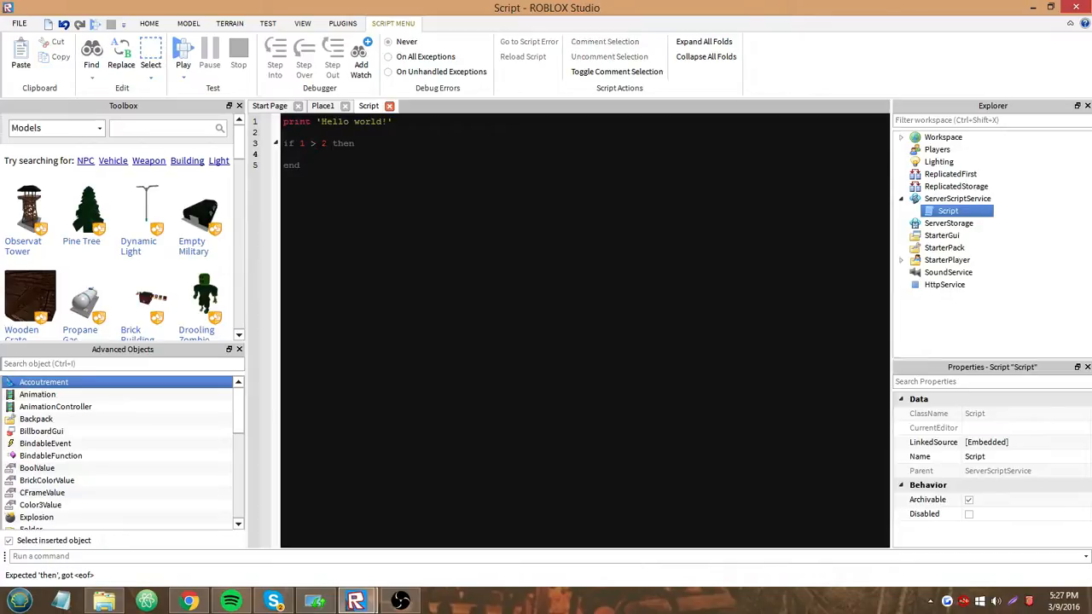
# Open, close, and reopen Studio settings, confirming Keyword Color remains 122, 128, 134.
pyautogui.click(18, 23)
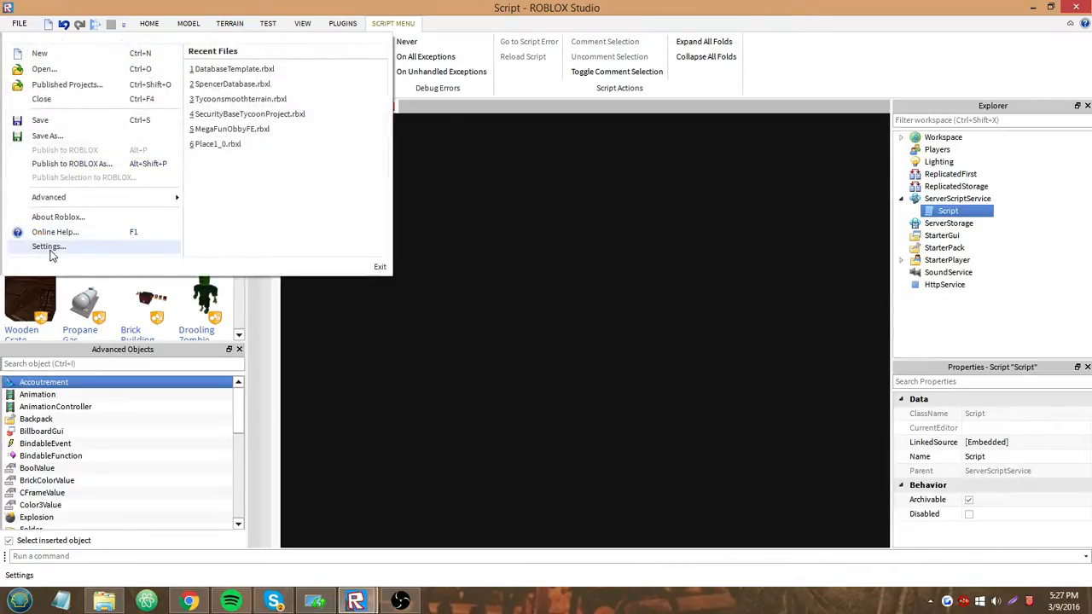
pyautogui.click(49, 247)
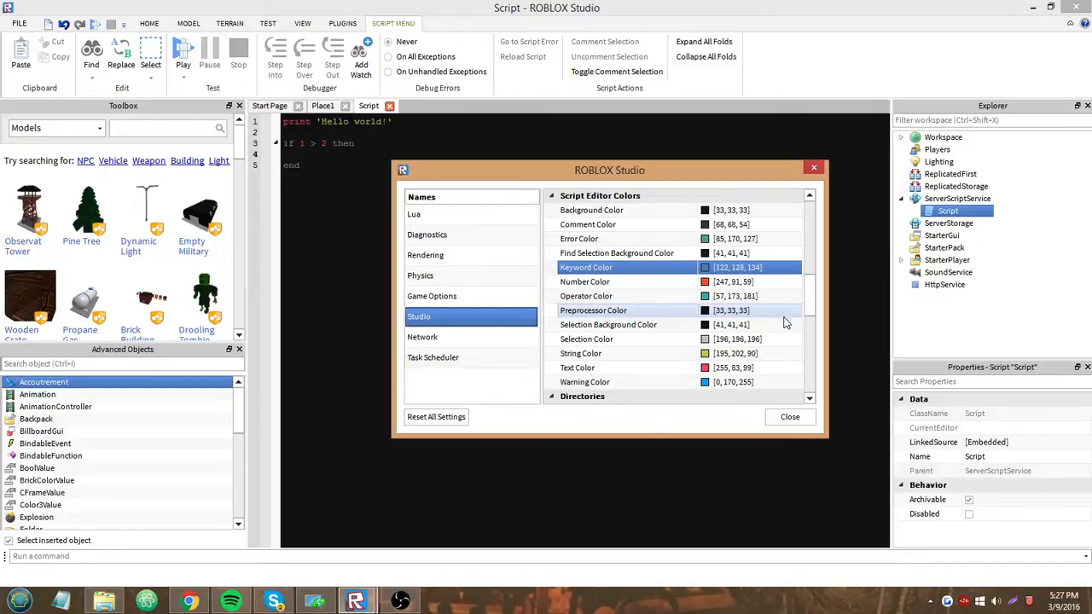
pyautogui.moveTo(785, 324)
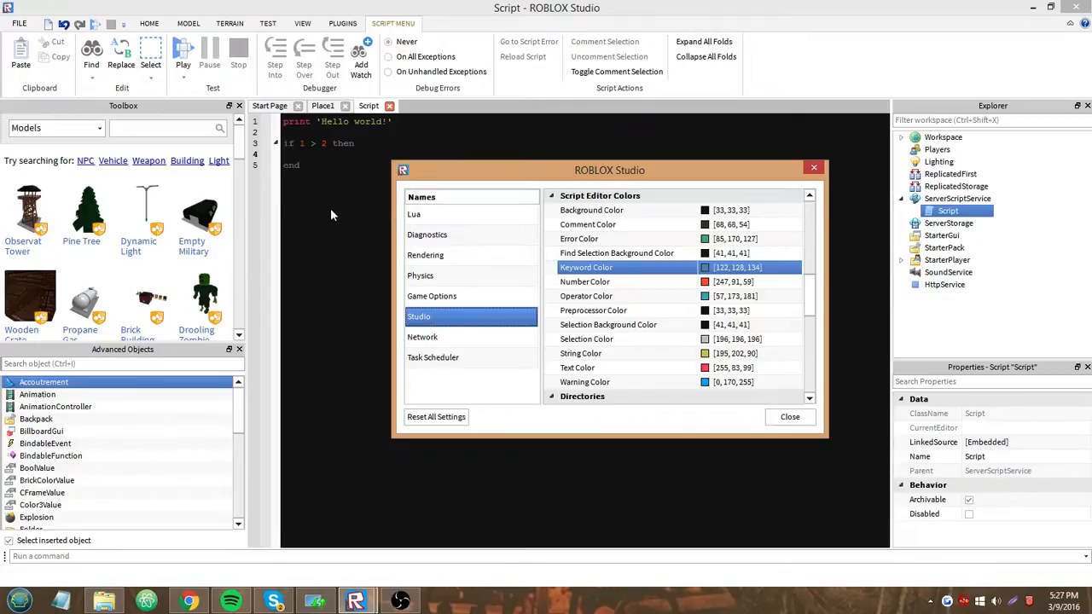
pyautogui.moveTo(305, 148)
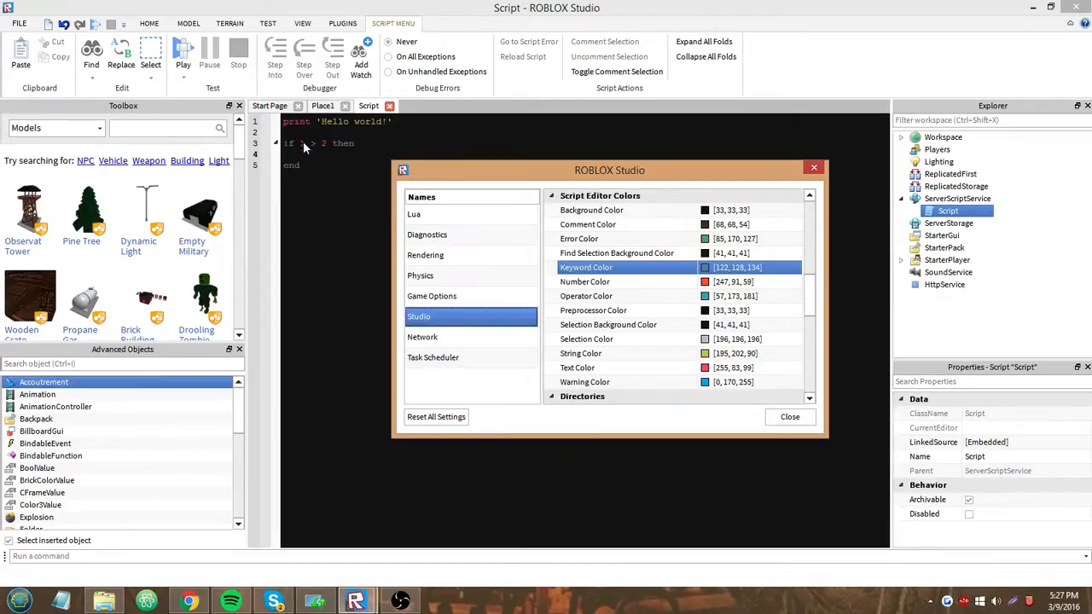
pyautogui.moveTo(808, 361)
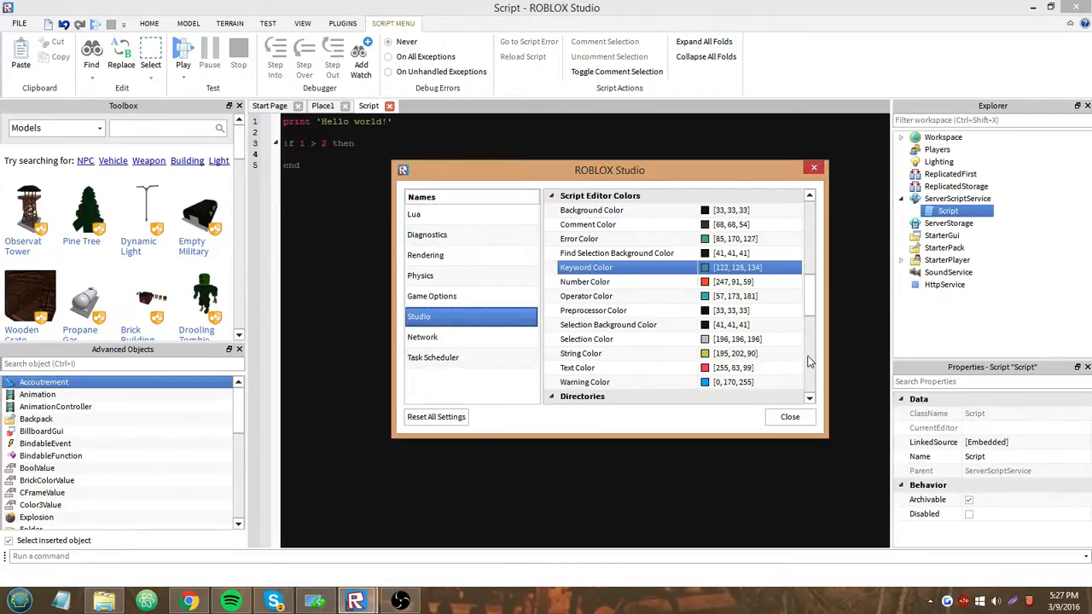
pyautogui.moveTo(814, 250)
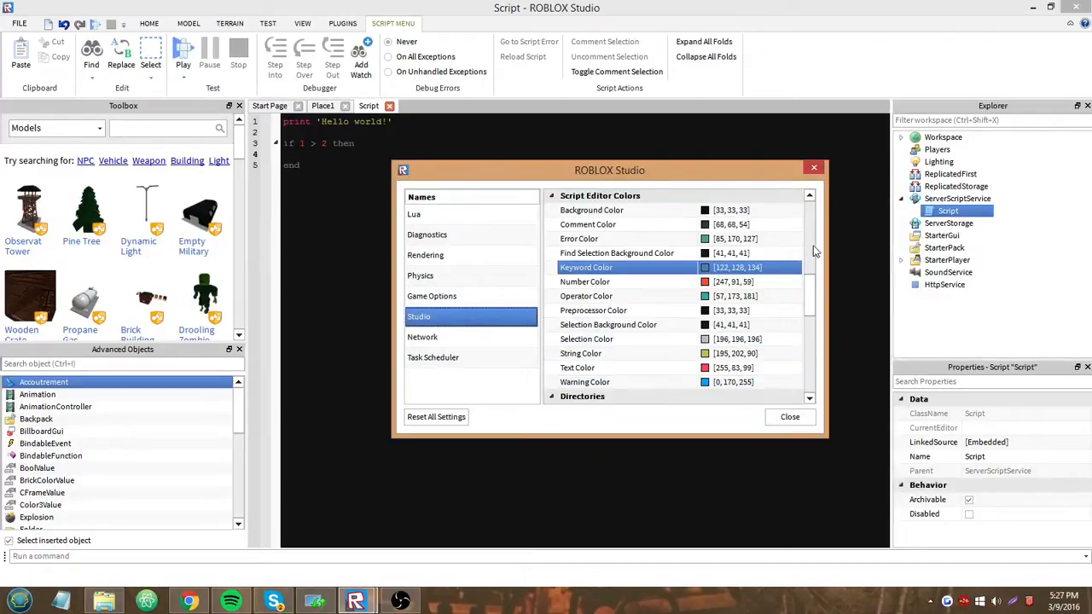
pyautogui.click(789, 416)
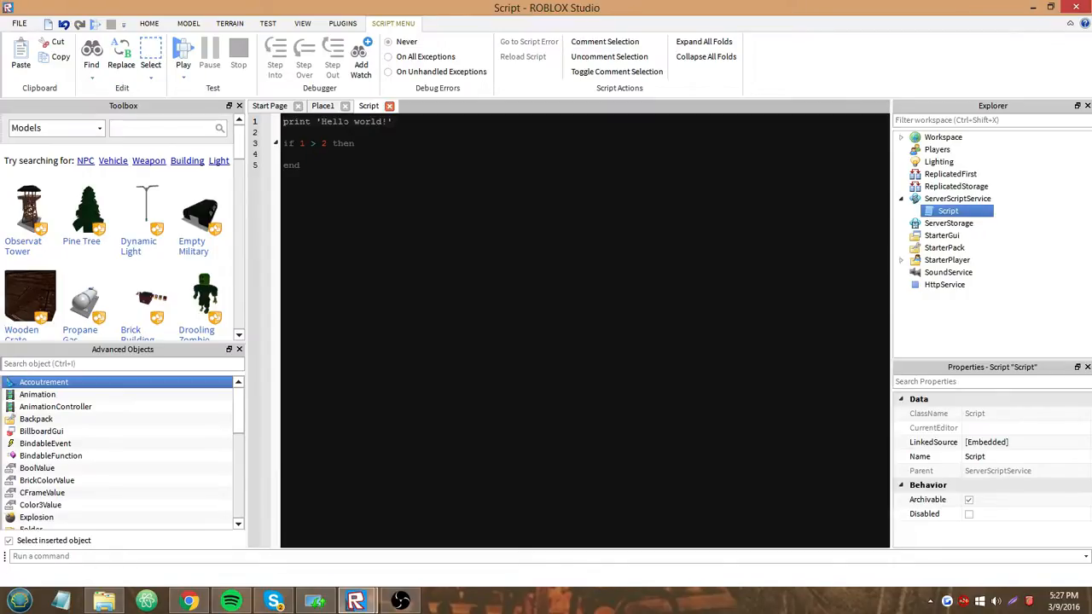
pyautogui.click(19, 23)
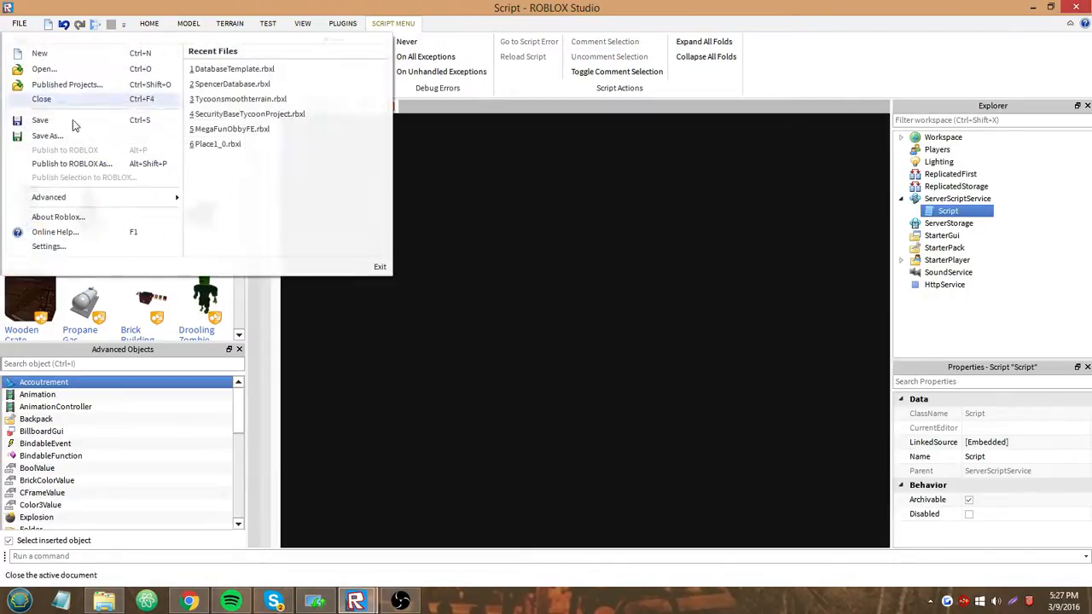
pyautogui.click(48, 245)
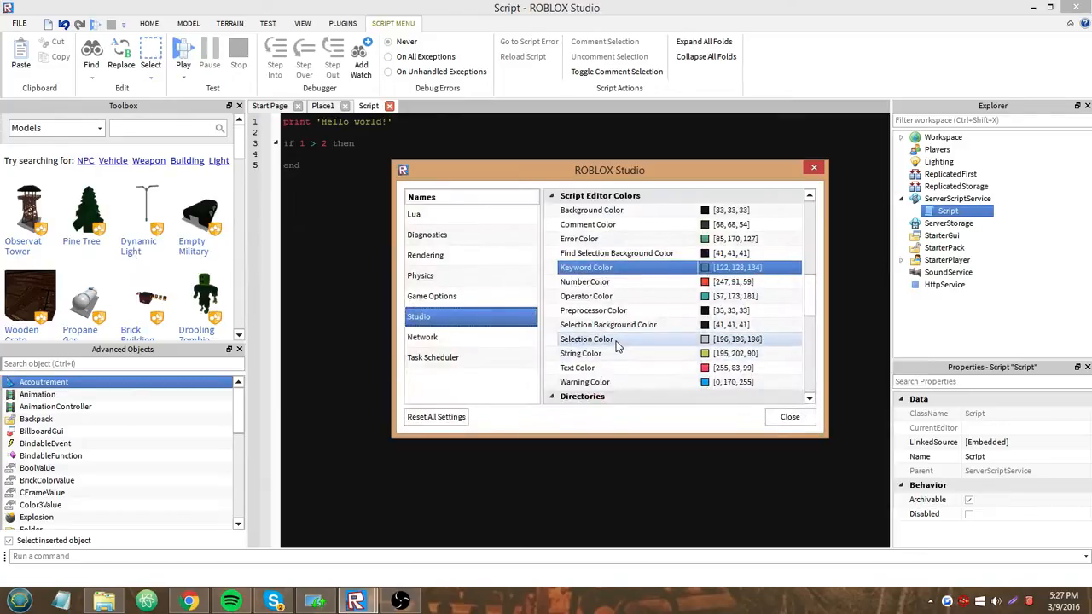
pyautogui.moveTo(516, 286)
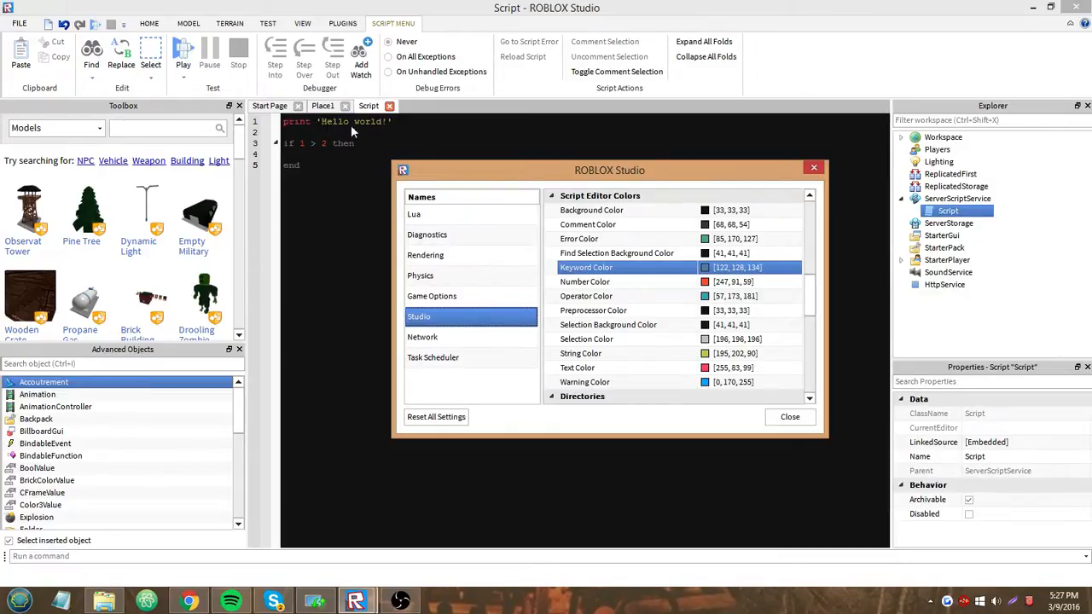
pyautogui.moveTo(386, 124)
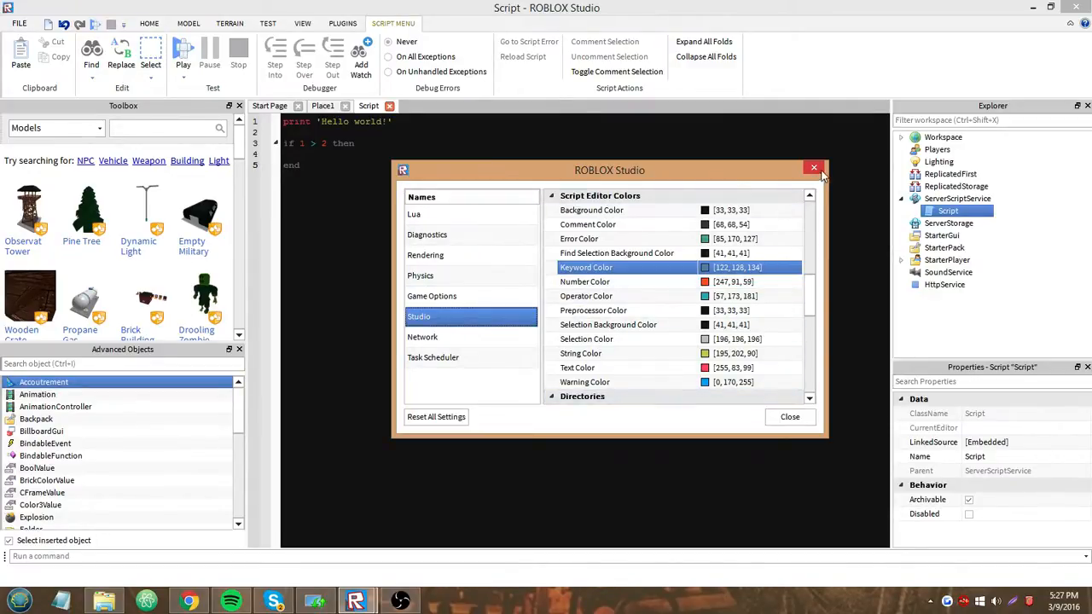
# Close the settings and erase 'then' on line 3 of the script.
pyautogui.click(813, 167)
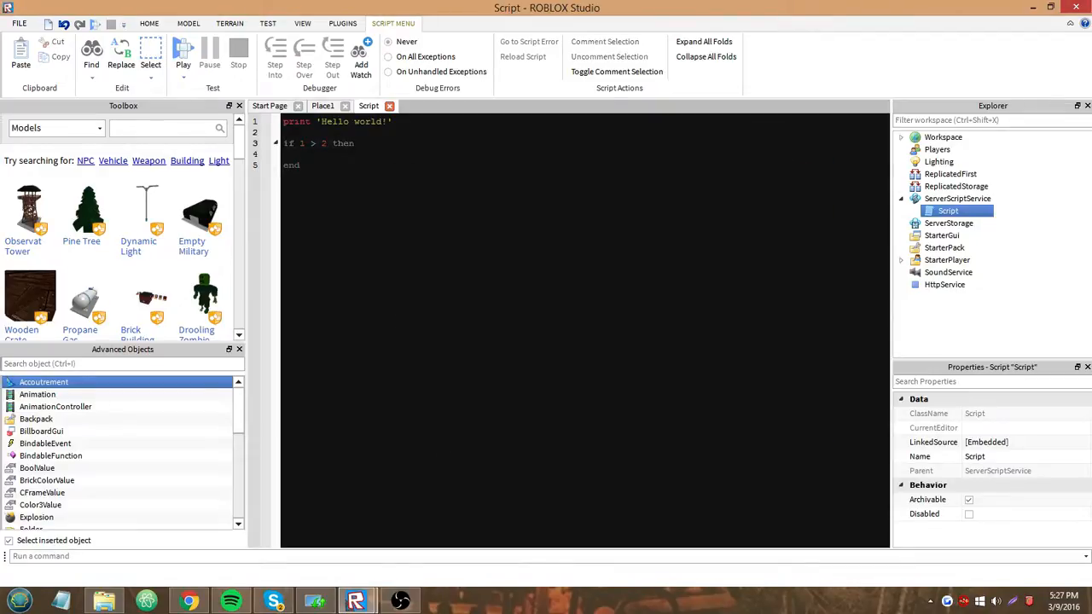
pyautogui.press('Backspace')
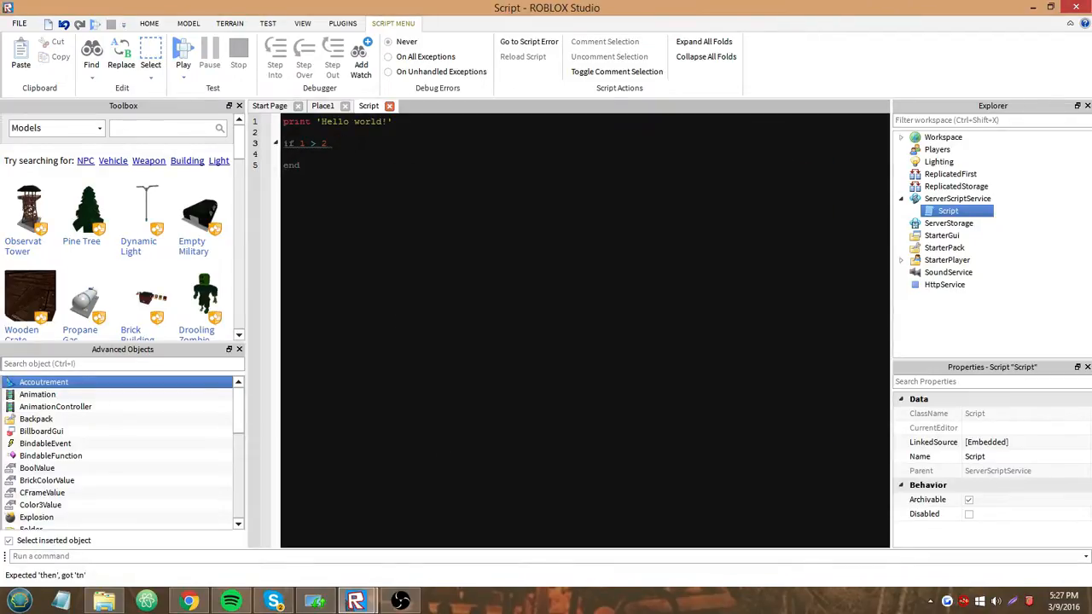
pyautogui.click(19, 23)
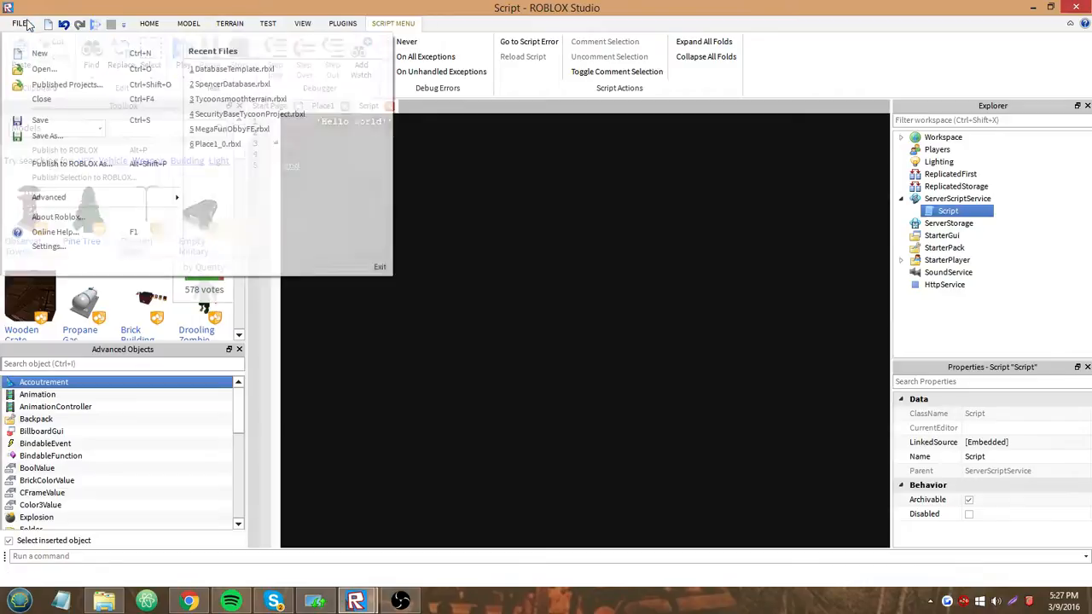
pyautogui.click(48, 245)
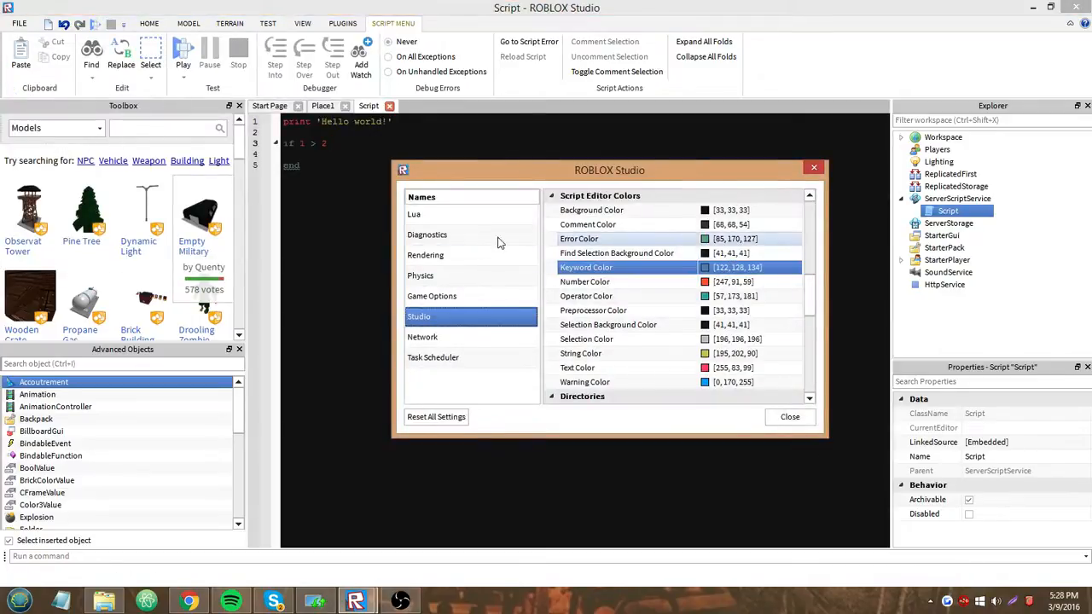
pyautogui.click(789, 417)
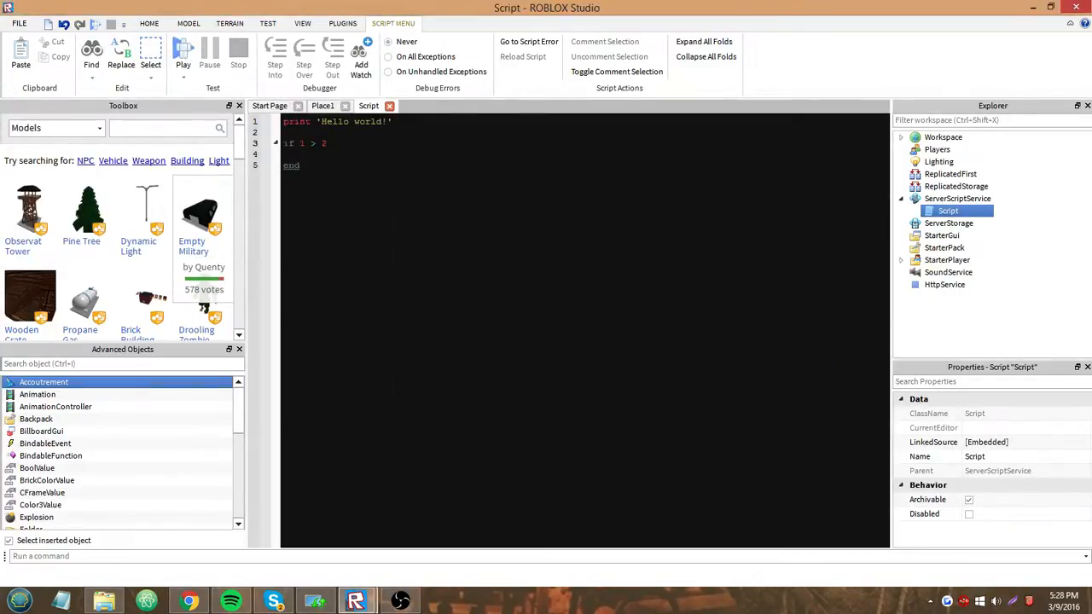
# Retype 'then' and add an auto-indented cat = 1 line inside the if block.
pyautogui.write('then')
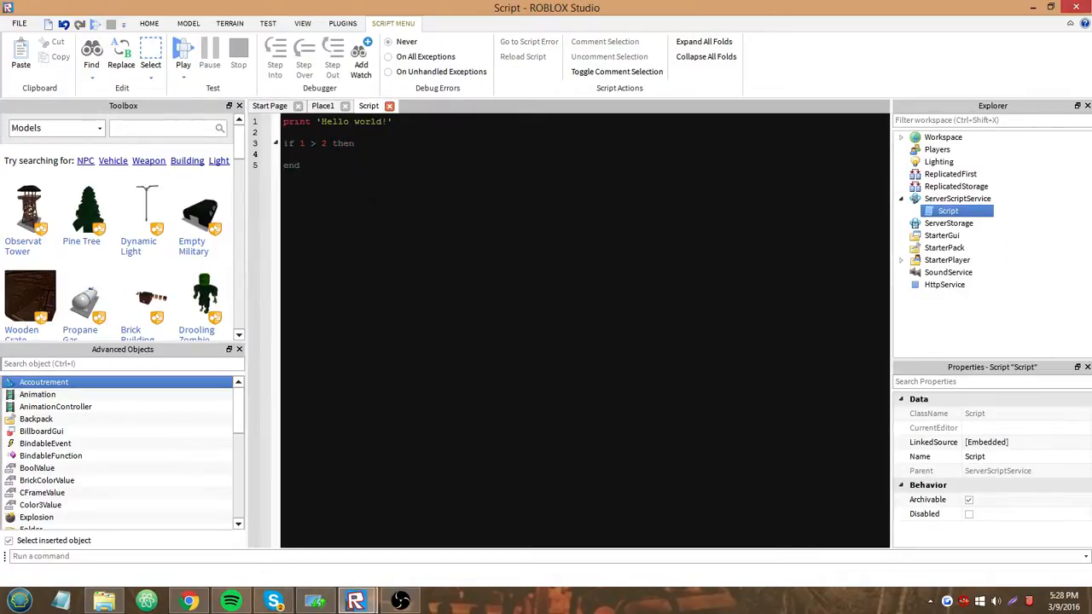
pyautogui.write('cat = 1')
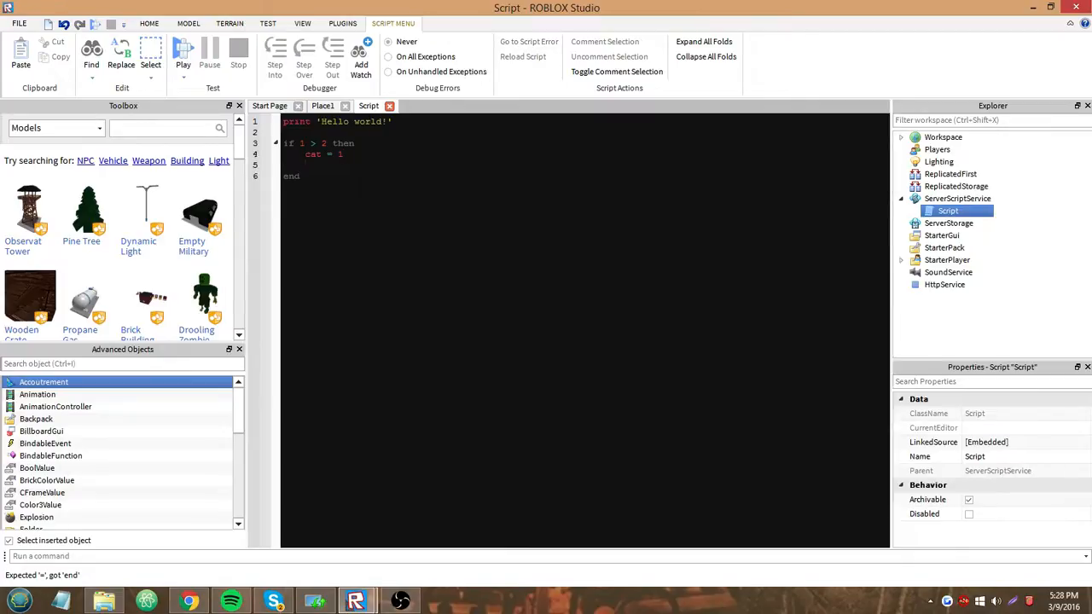
pyautogui.write('cat = 1')
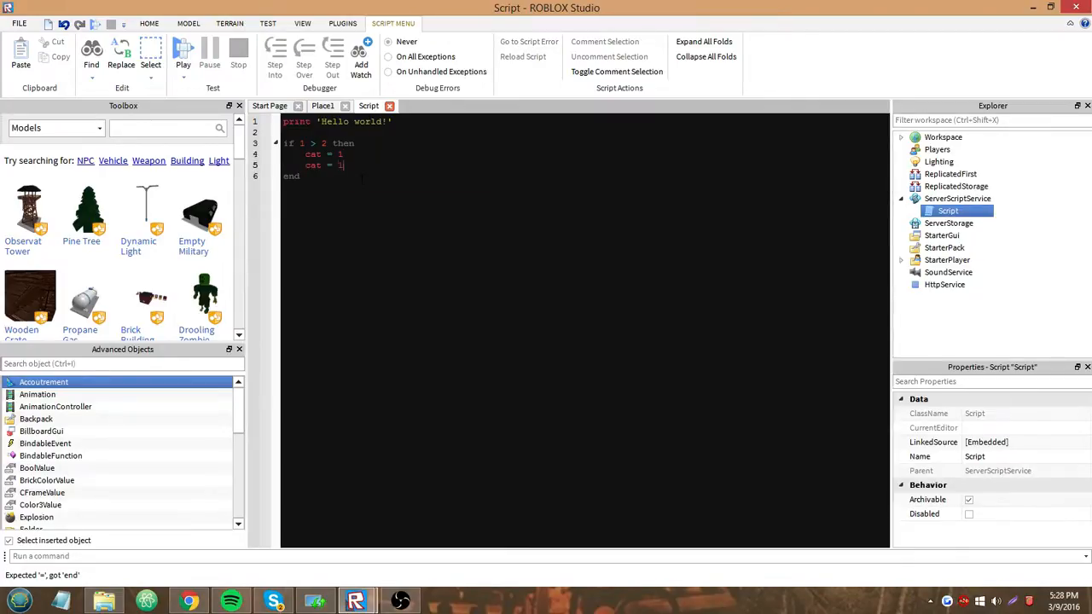
pyautogui.write('+ 1')
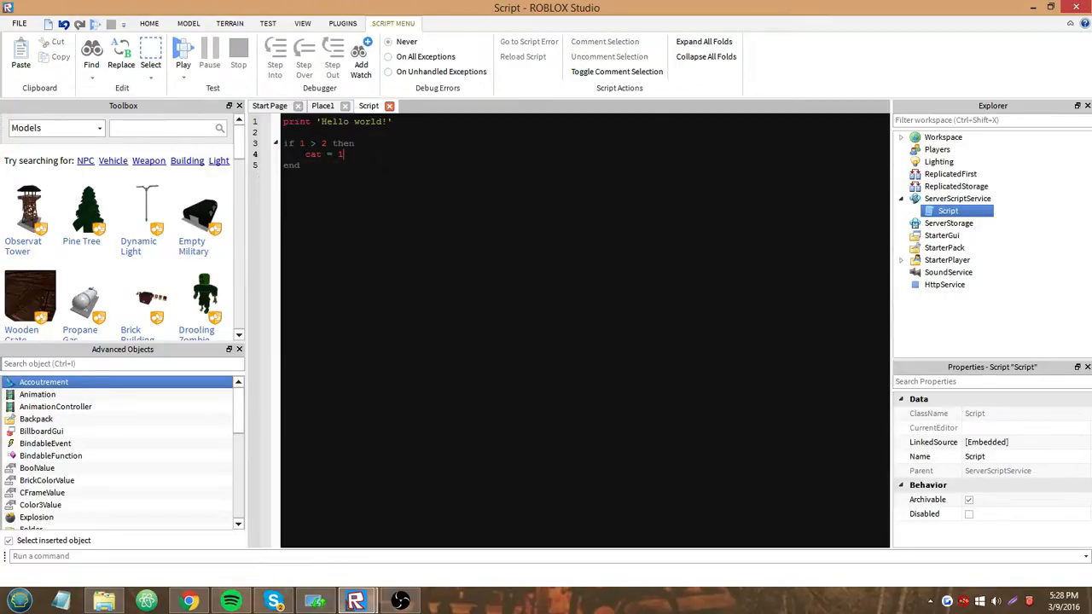
pyautogui.moveTo(303, 23)
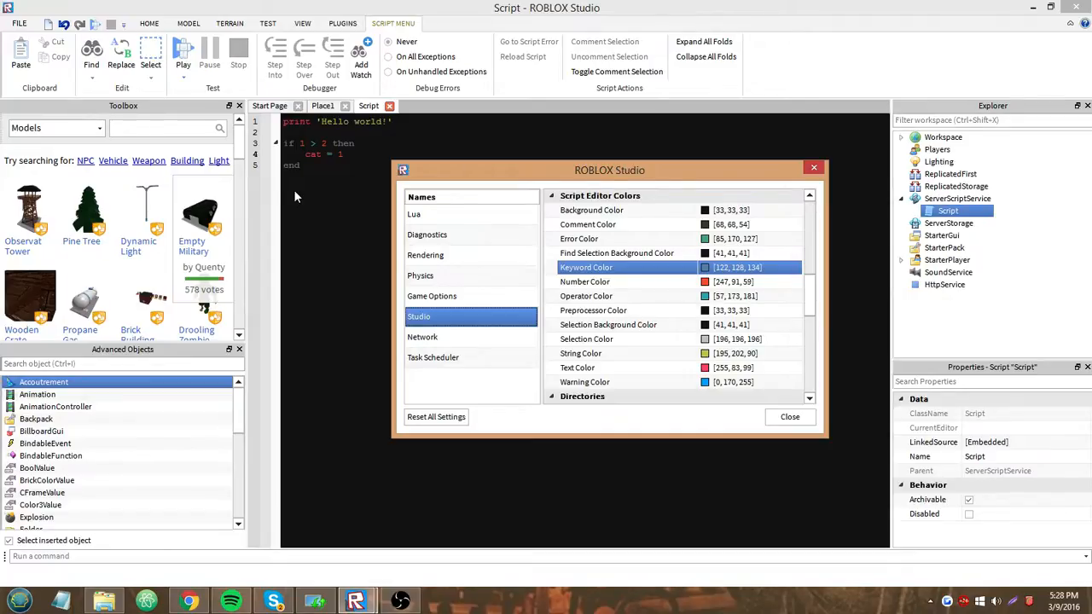
pyautogui.moveTo(309, 168)
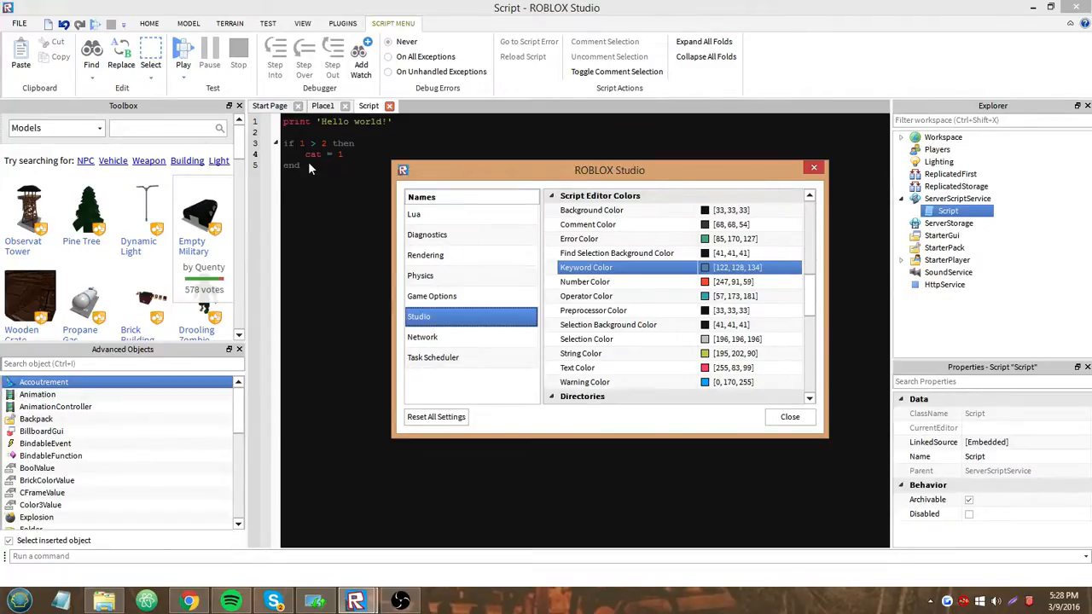
pyautogui.moveTo(316, 179)
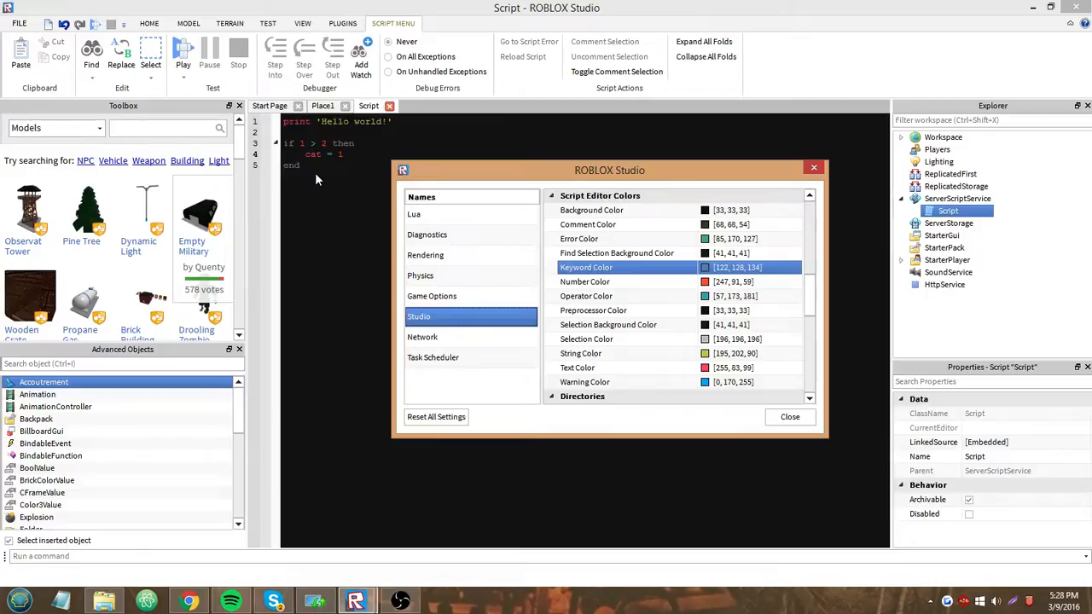
pyautogui.moveTo(323, 186)
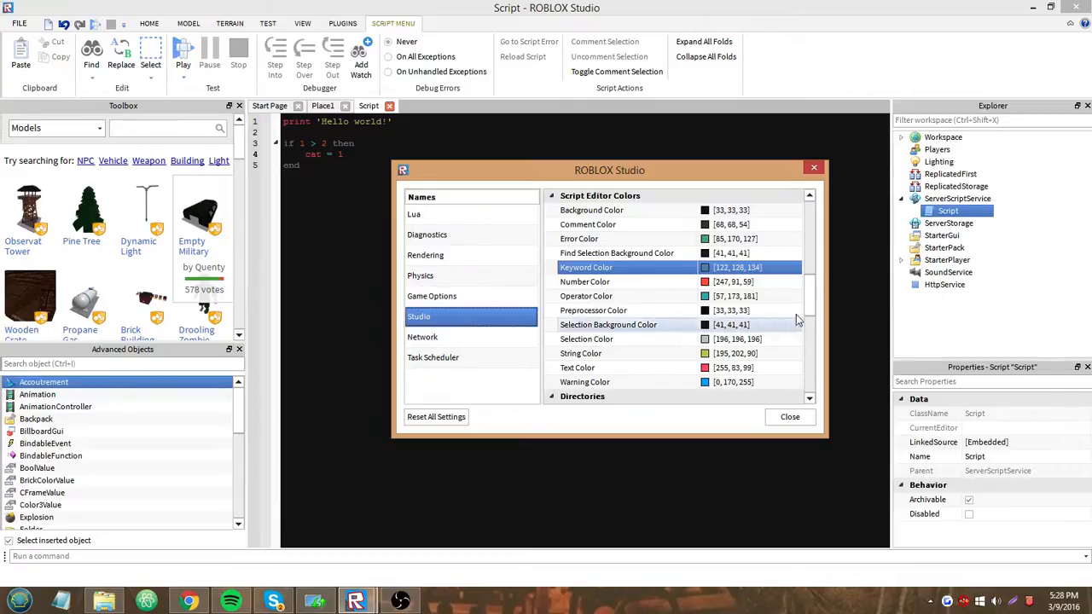
pyautogui.moveTo(810, 300)
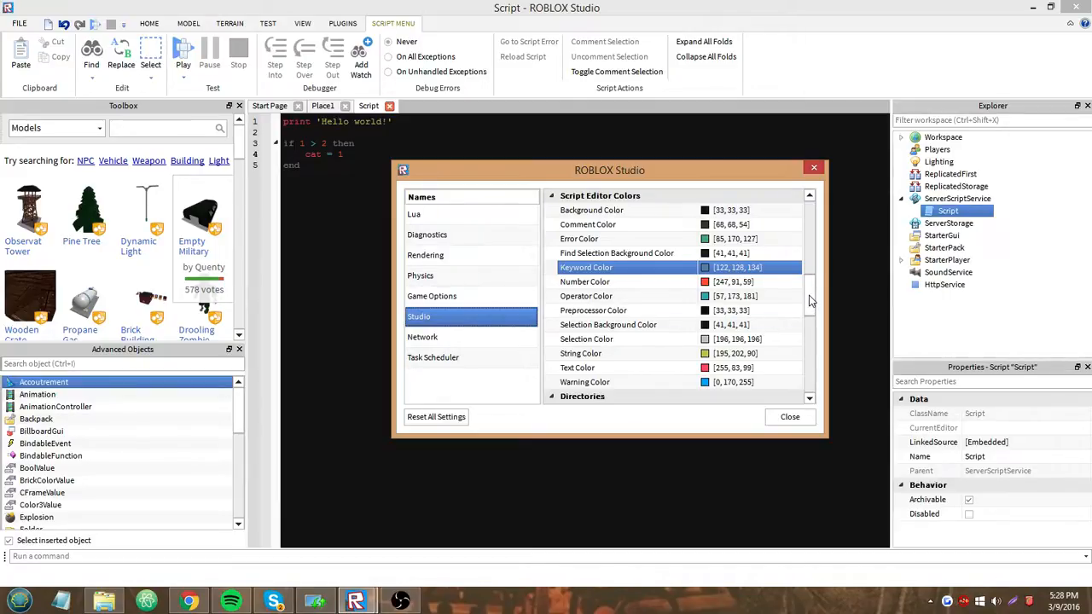
pyautogui.scroll(-3)
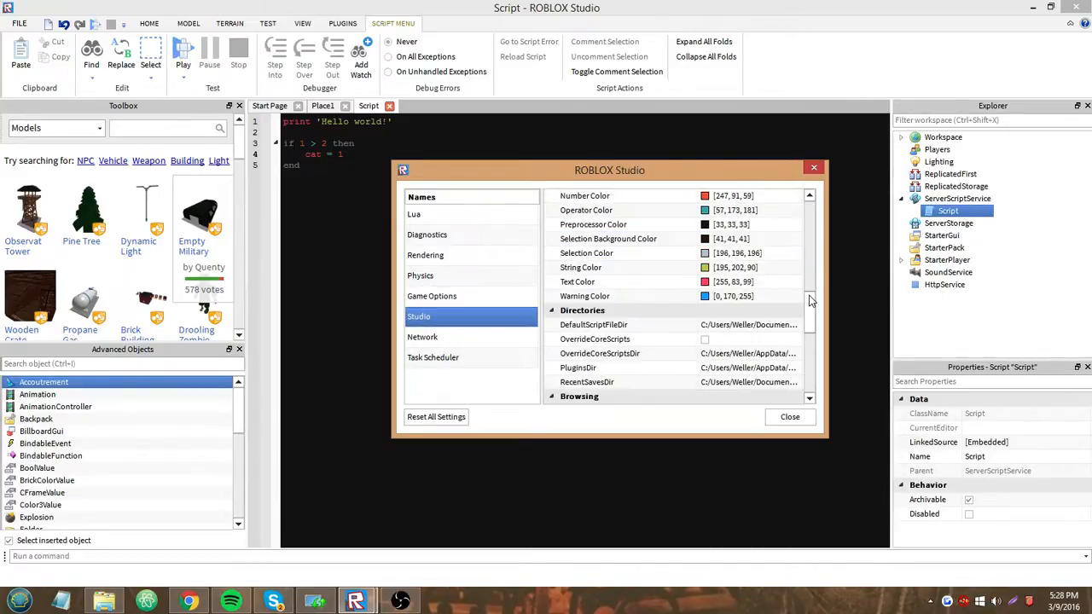
pyautogui.scroll(-3)
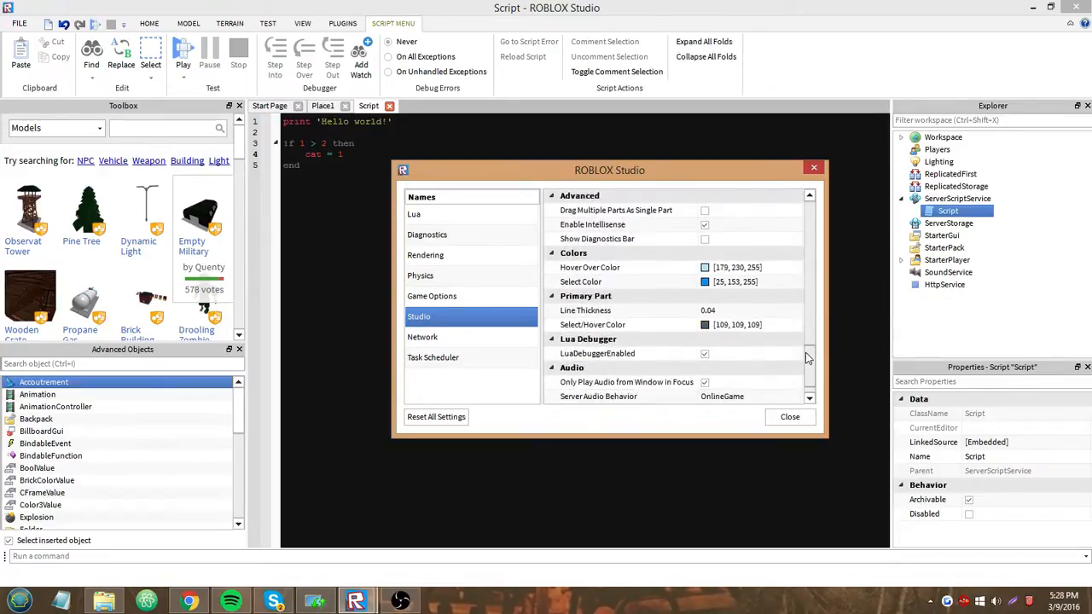
pyautogui.scroll(-3)
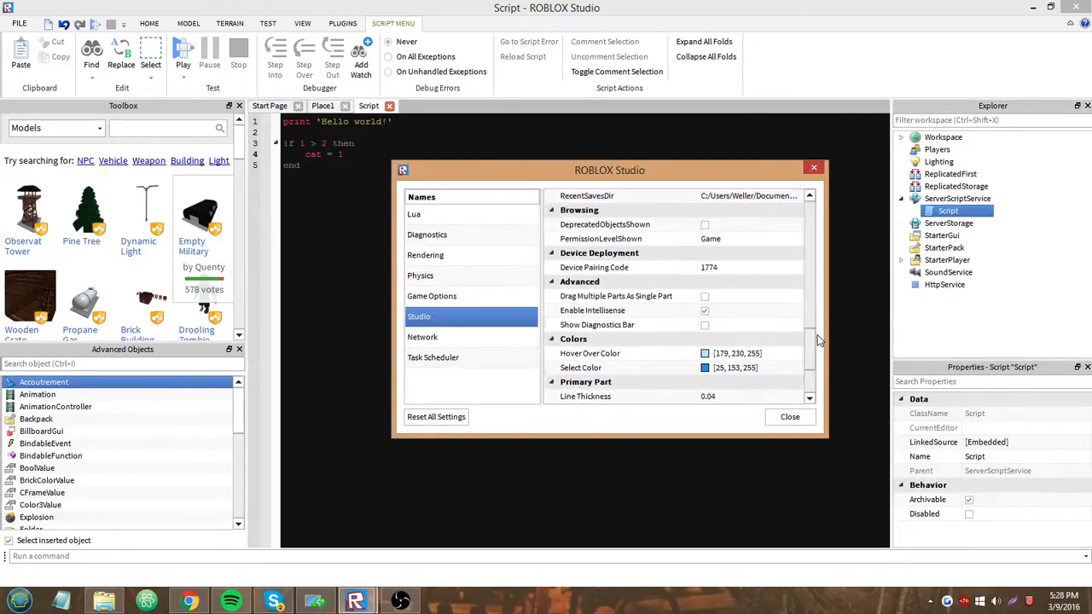
pyautogui.scroll(-3)
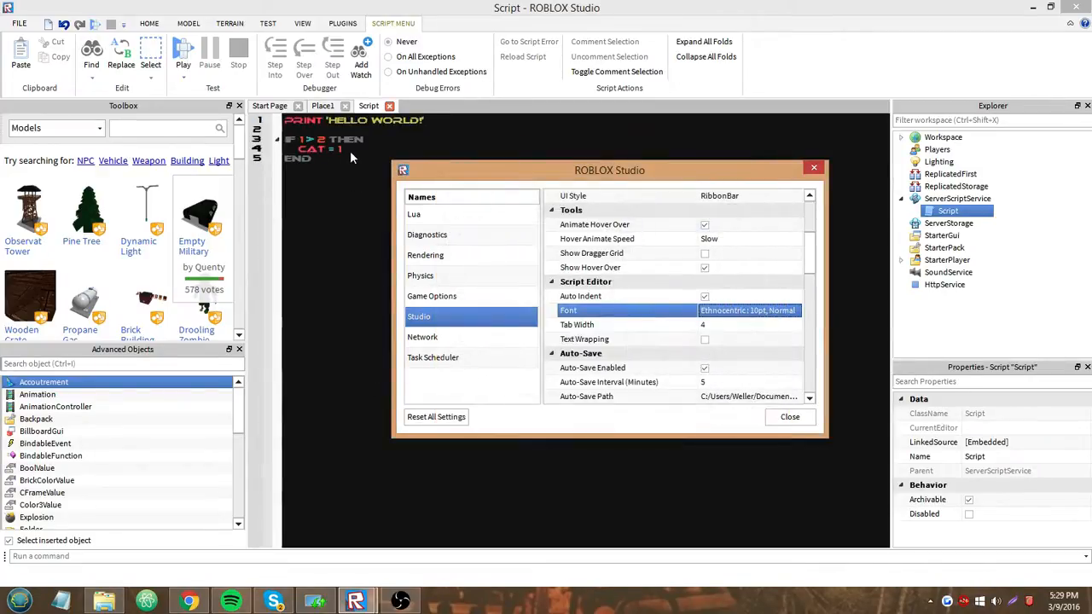
pyautogui.click(748, 309)
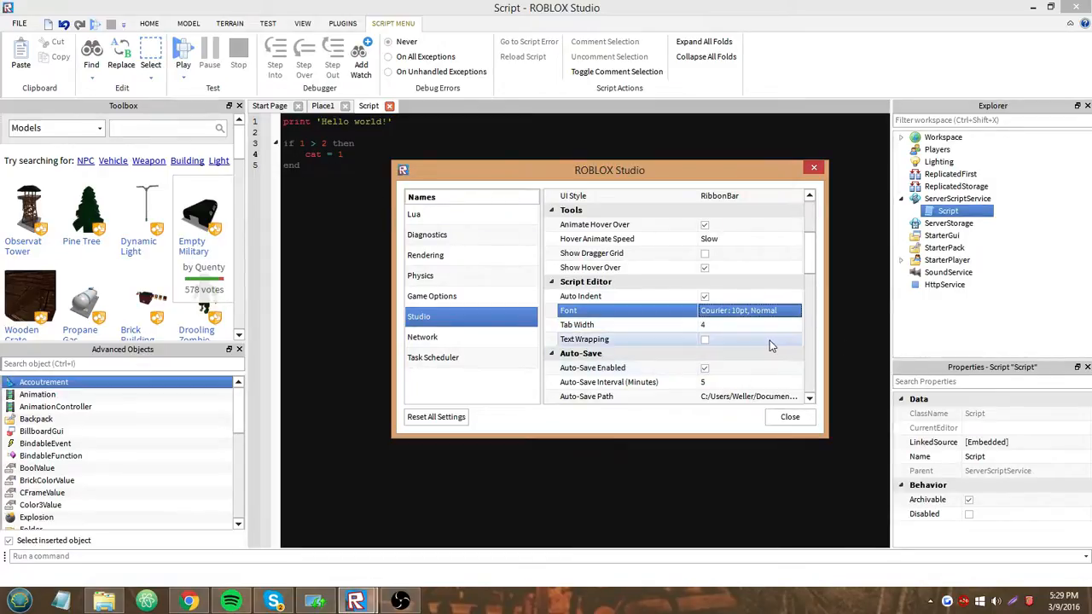
pyautogui.click(704, 339)
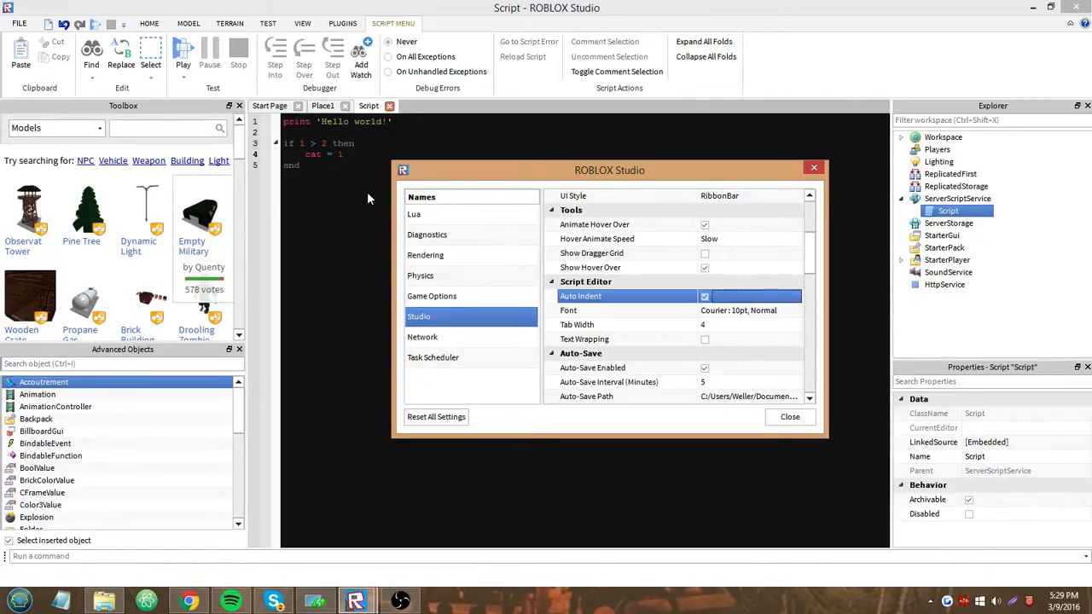
pyautogui.moveTo(357, 175)
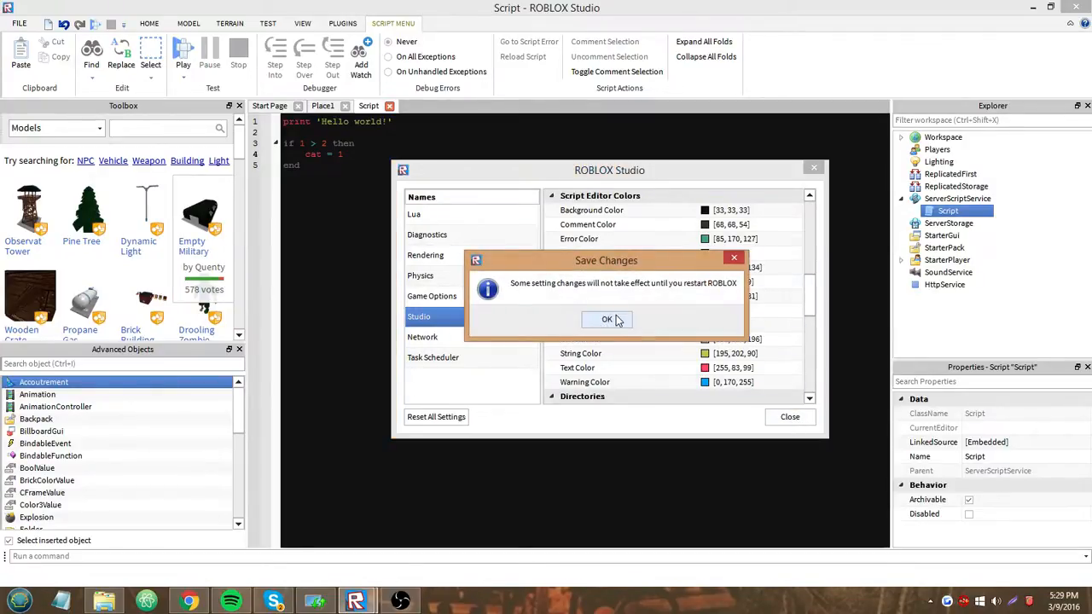
pyautogui.moveTo(533, 292)
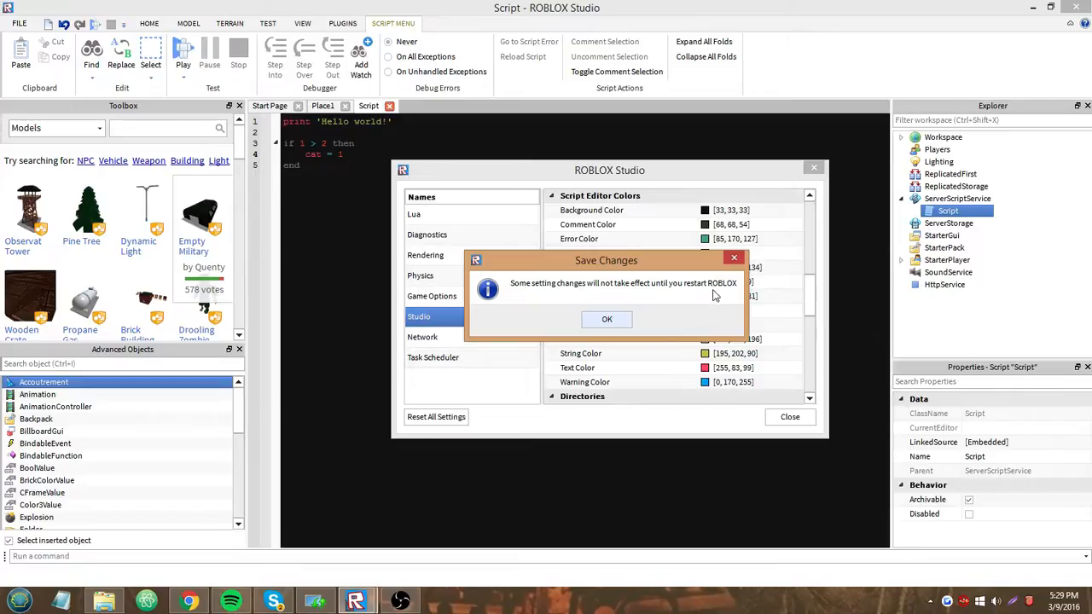
pyautogui.moveTo(366, 115)
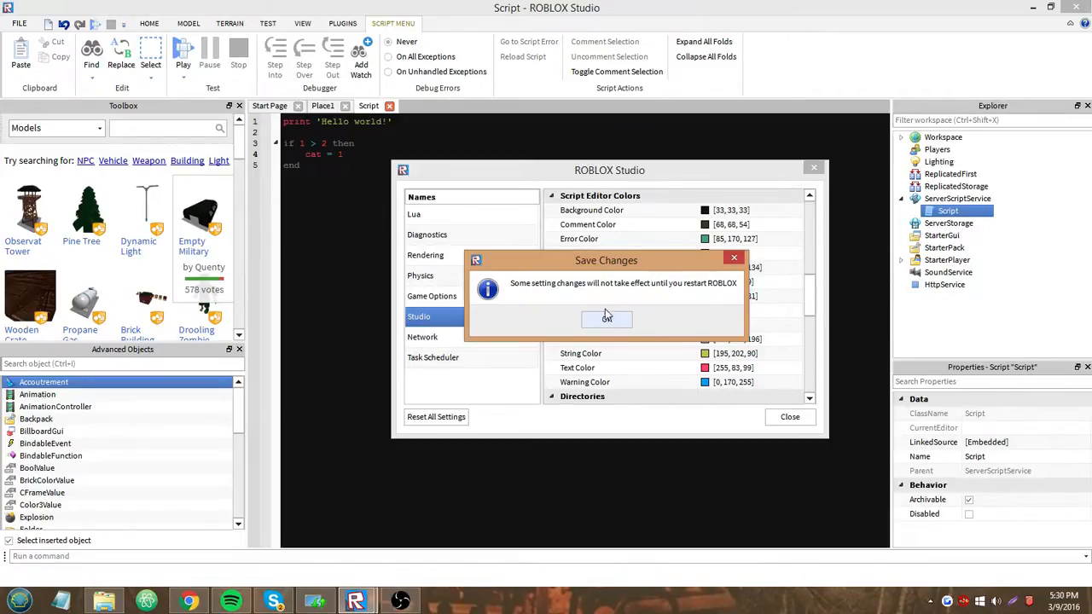
# Acknowledge the restart-required notice with OK.
pyautogui.click(607, 318)
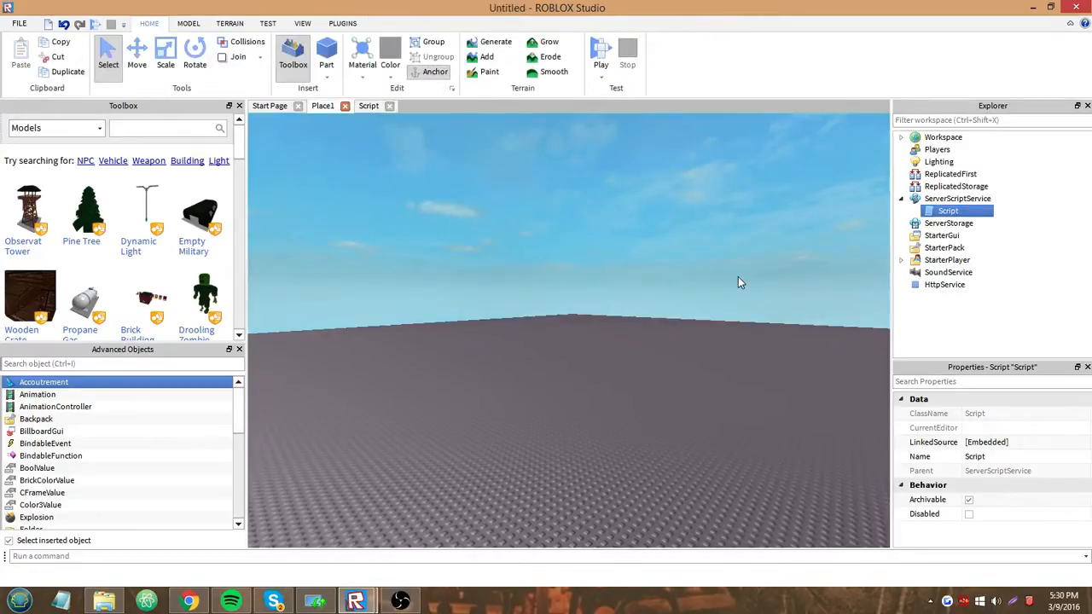
pyautogui.moveTo(1049, 225)
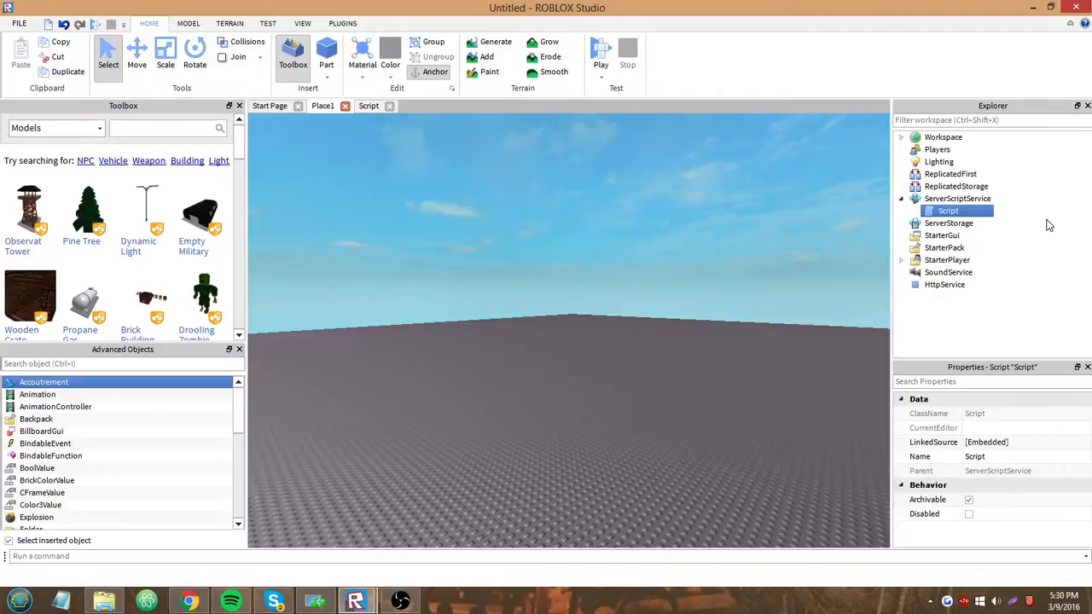
# Click empty Explorer space to deselect the Script.
pyautogui.click(957, 198)
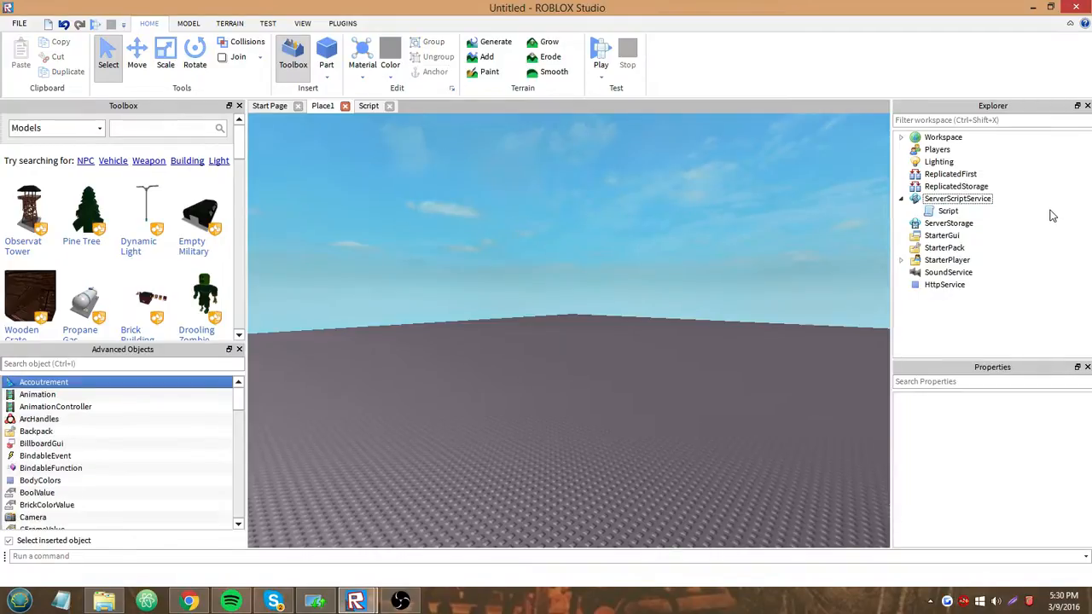